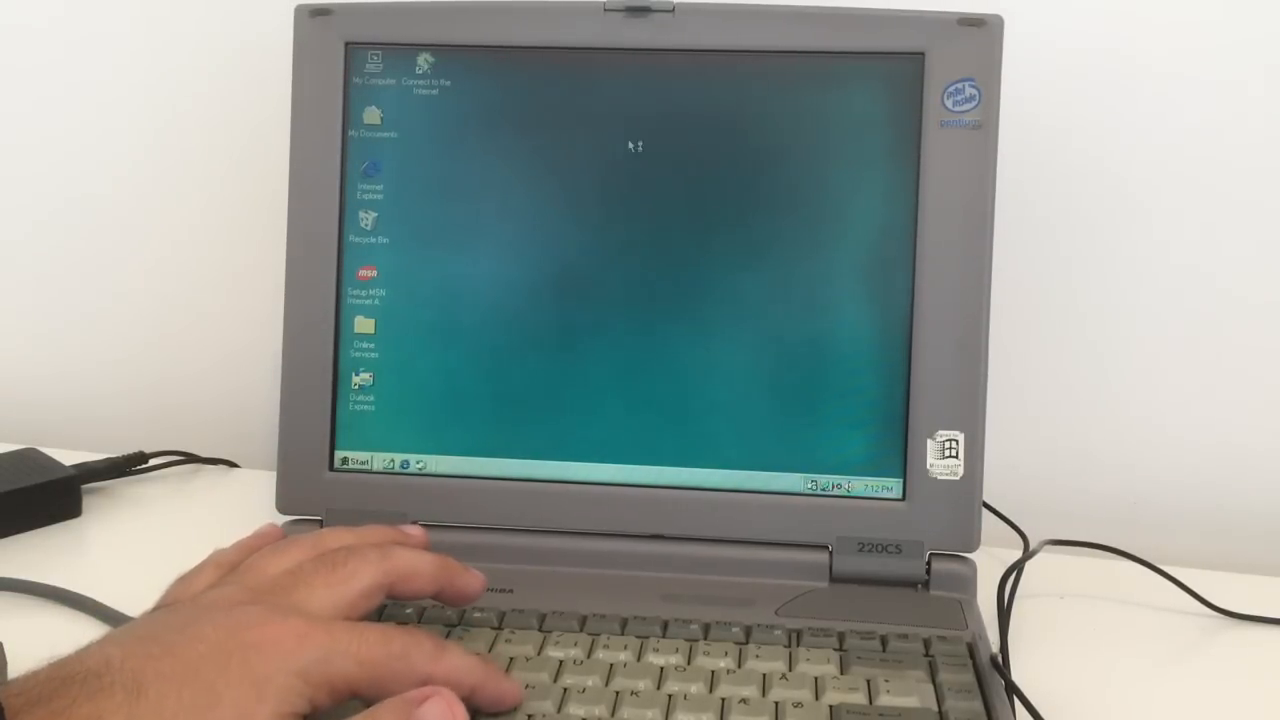
{"action": "mouse_move", "coordinate": [795, 262]}
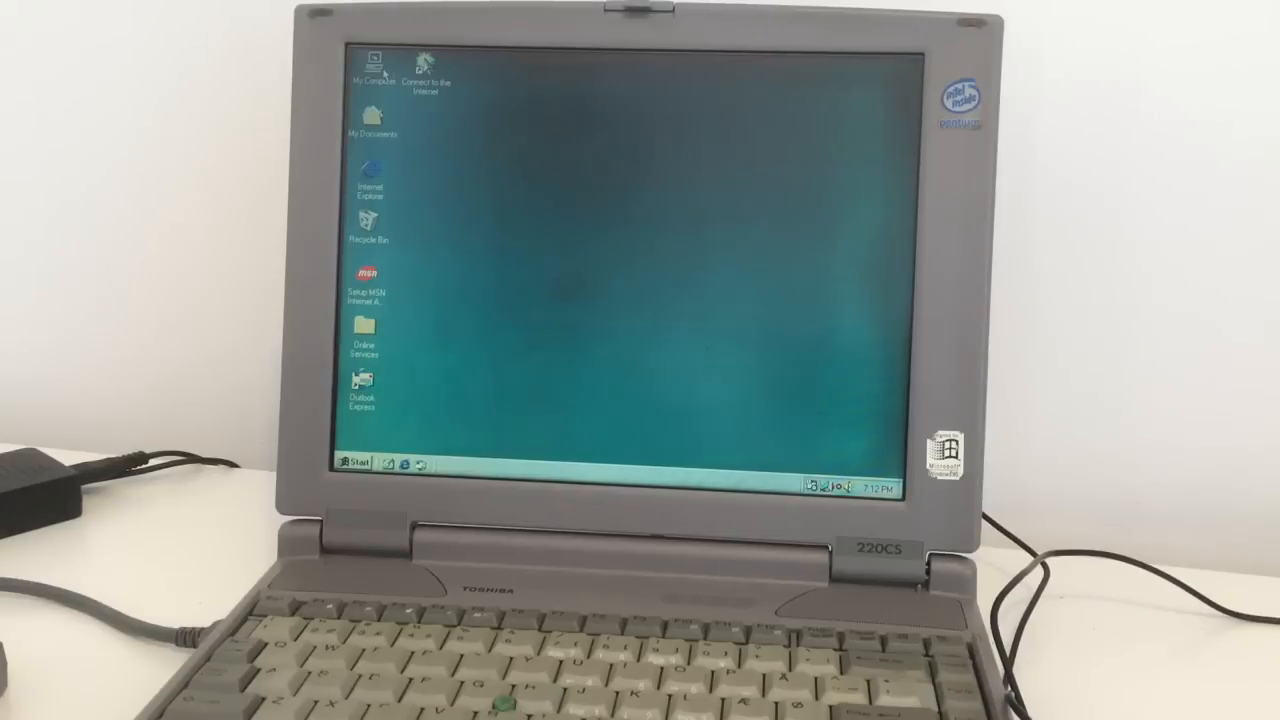
Step: Open My Computer from the Windows 98 desktop
{"action": "double_click", "coordinate": [371, 67]}
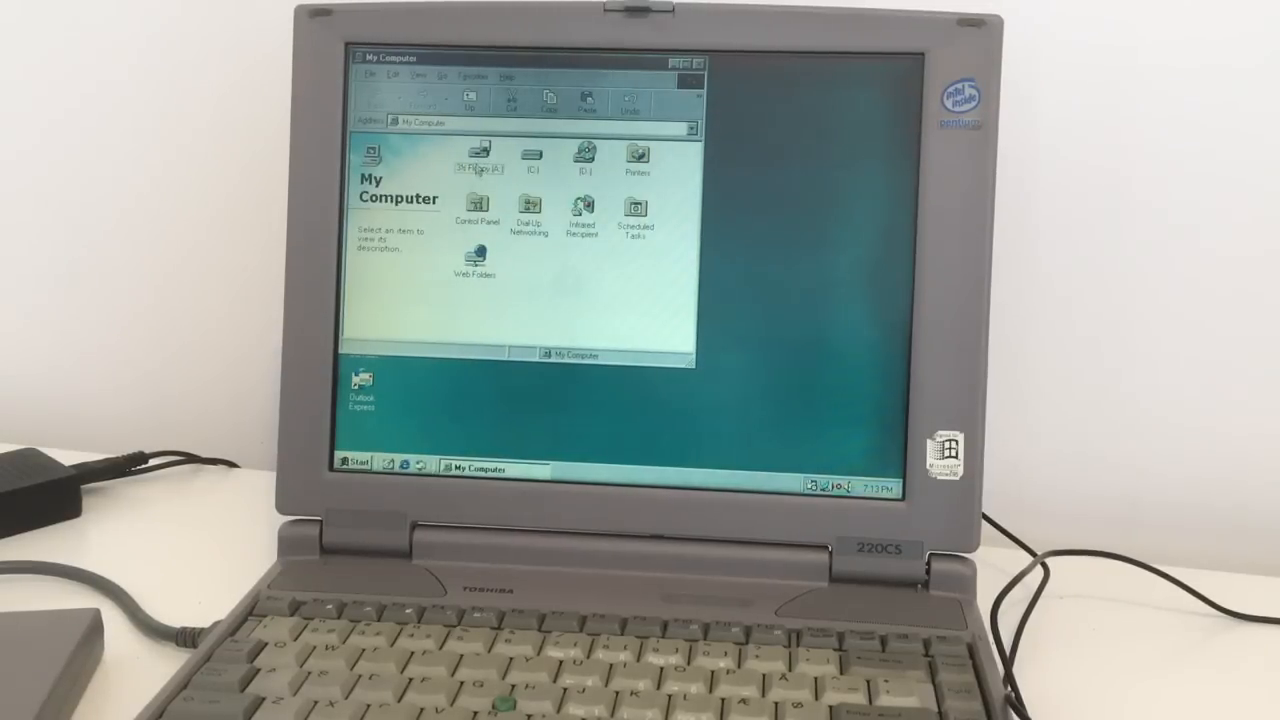
Step: Select the 3½ Floppy (A:) drive to view its capacity, then open it to list its two files
{"action": "left_click", "coordinate": [478, 152]}
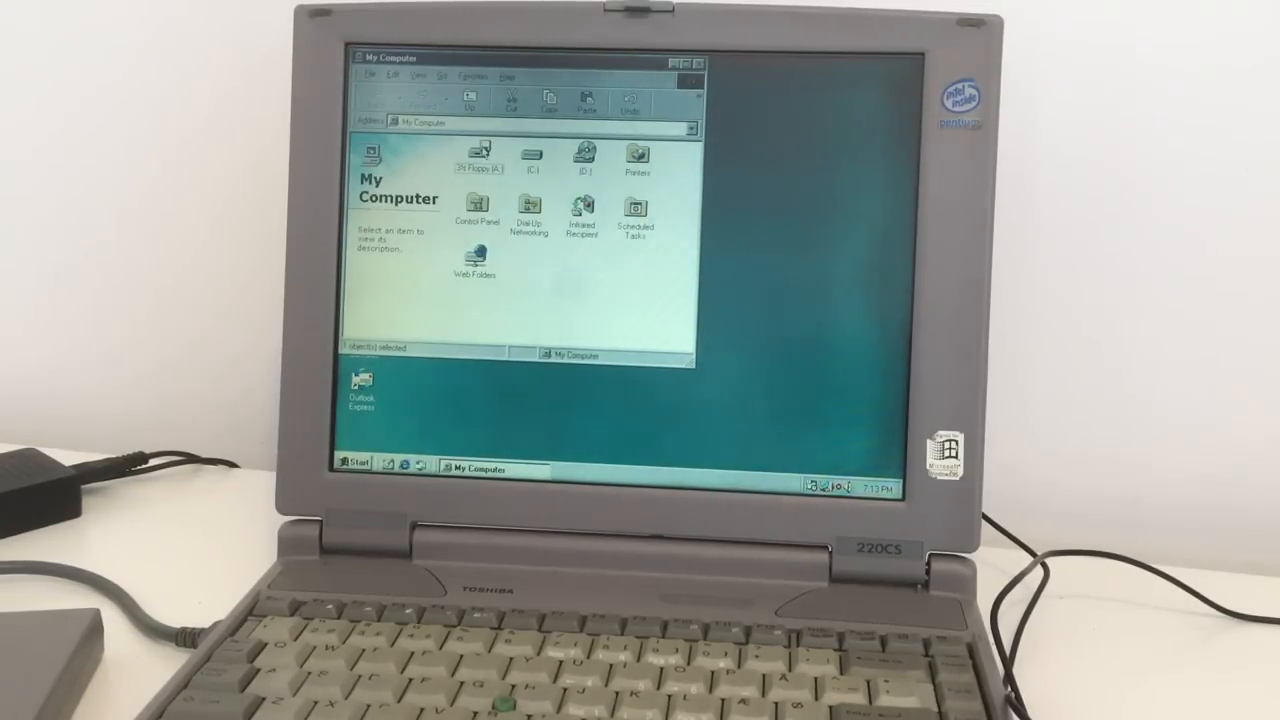
{"action": "left_click", "coordinate": [479, 155]}
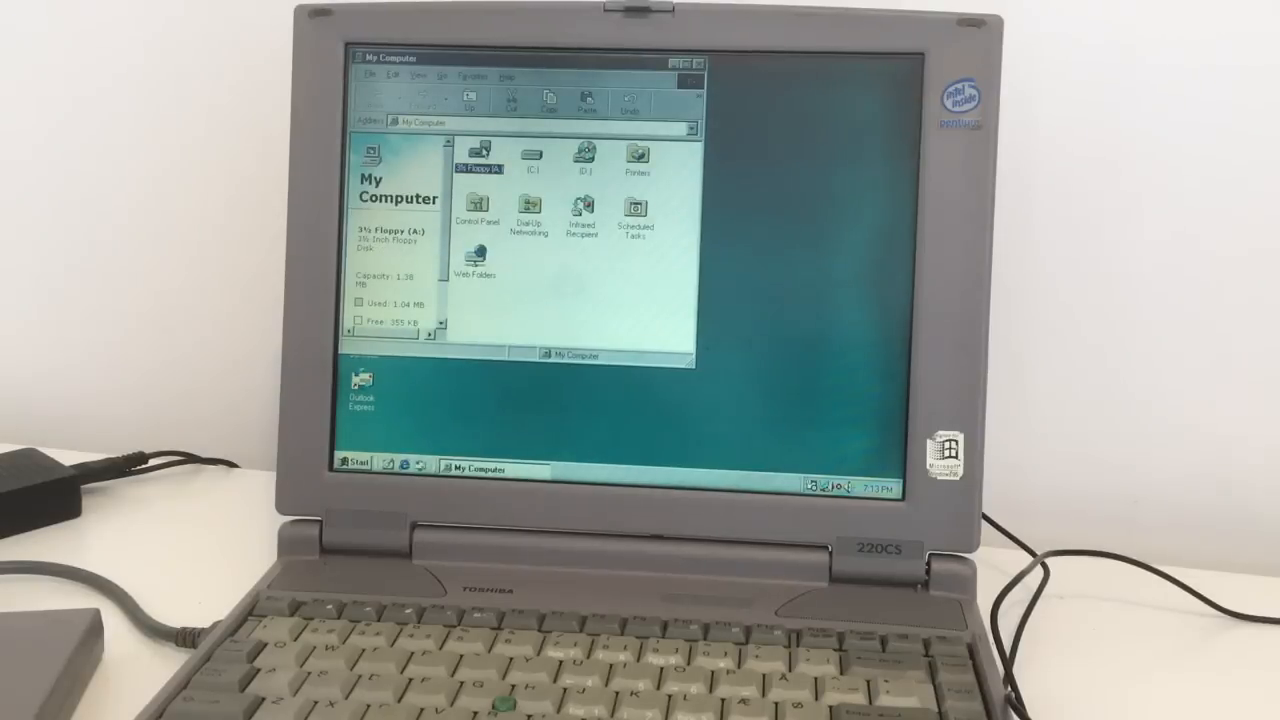
{"action": "left_click", "coordinate": [483, 155]}
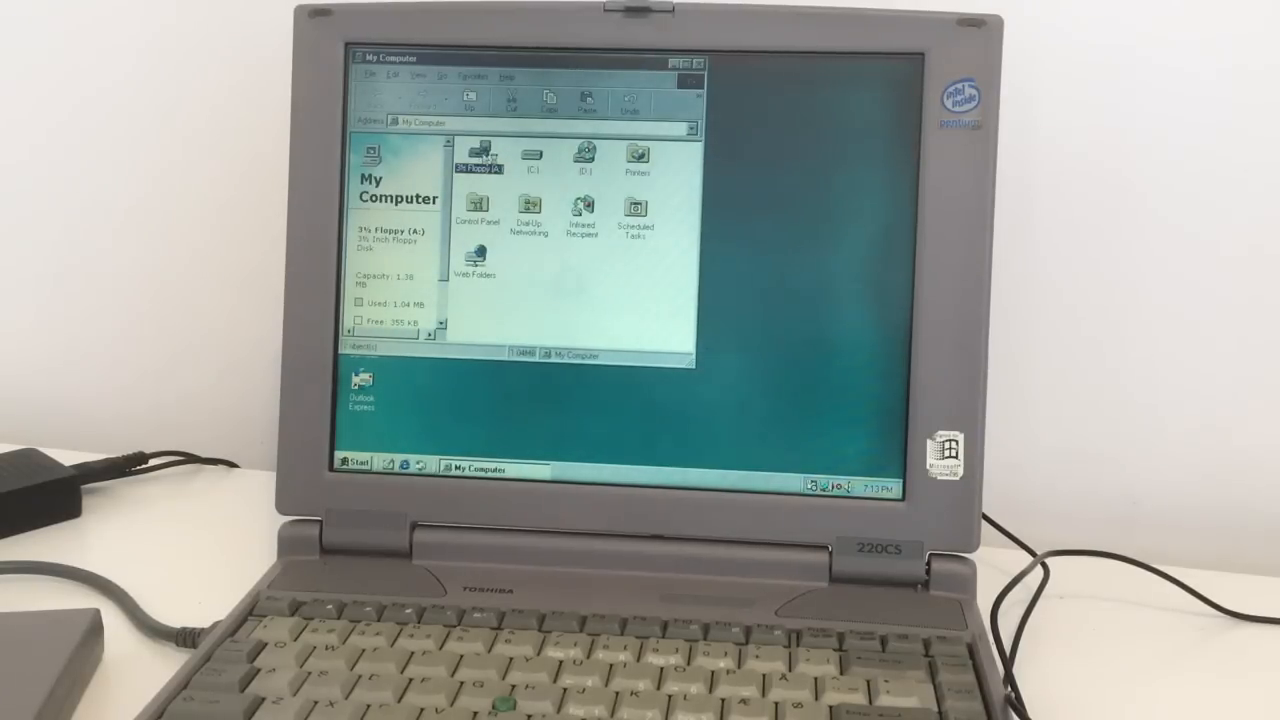
{"action": "double_click", "coordinate": [483, 152]}
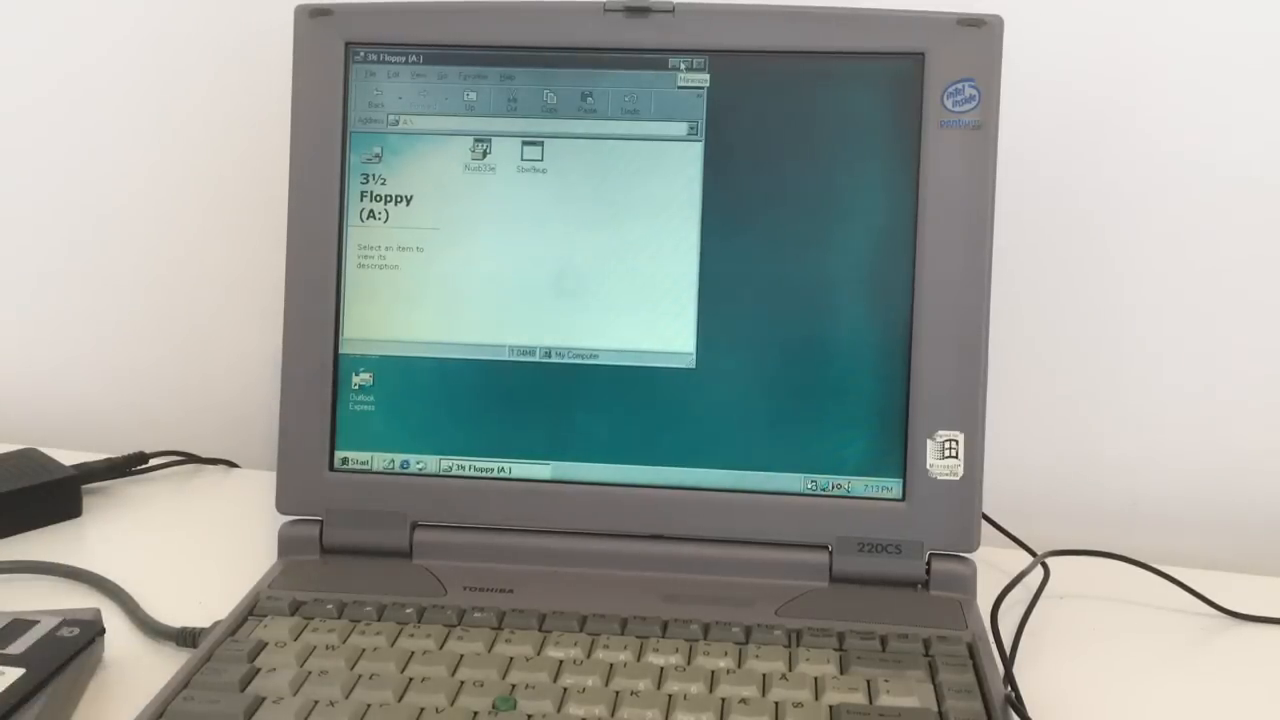
Step: Close the floppy window and open My Computer's Properties to view the system information
{"action": "left_click", "coordinate": [679, 57]}
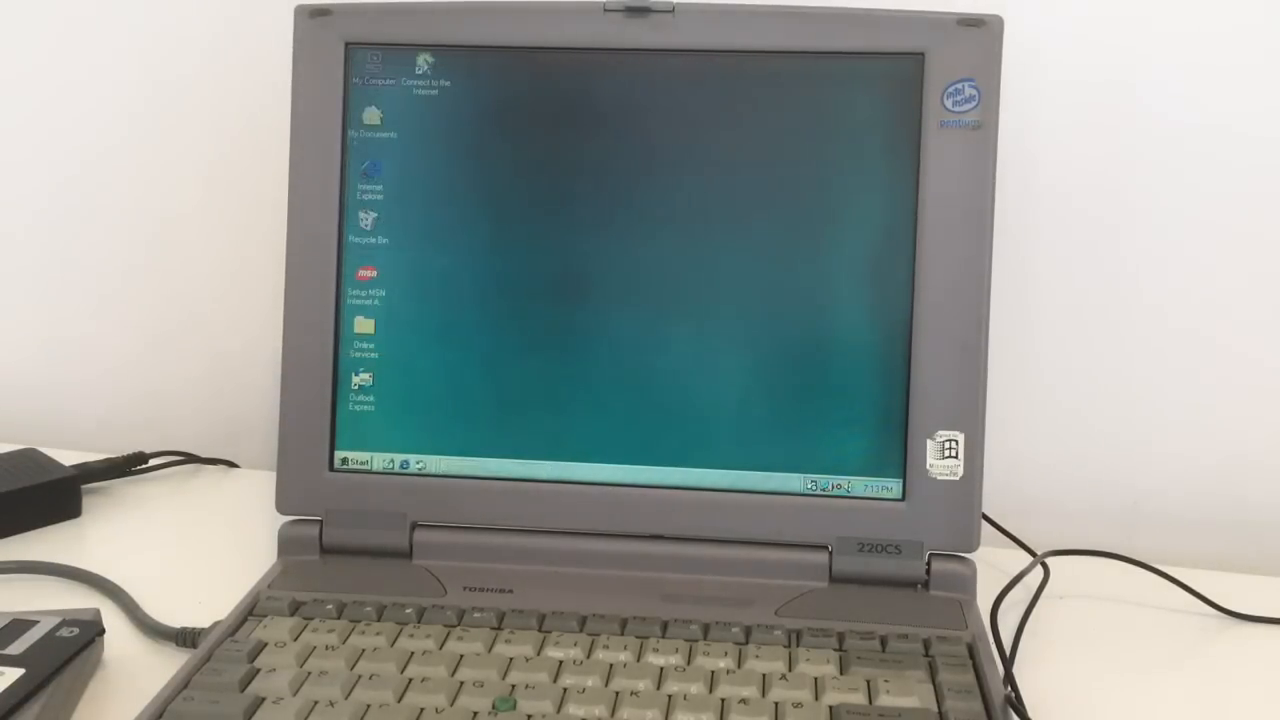
{"action": "right_click", "coordinate": [372, 70]}
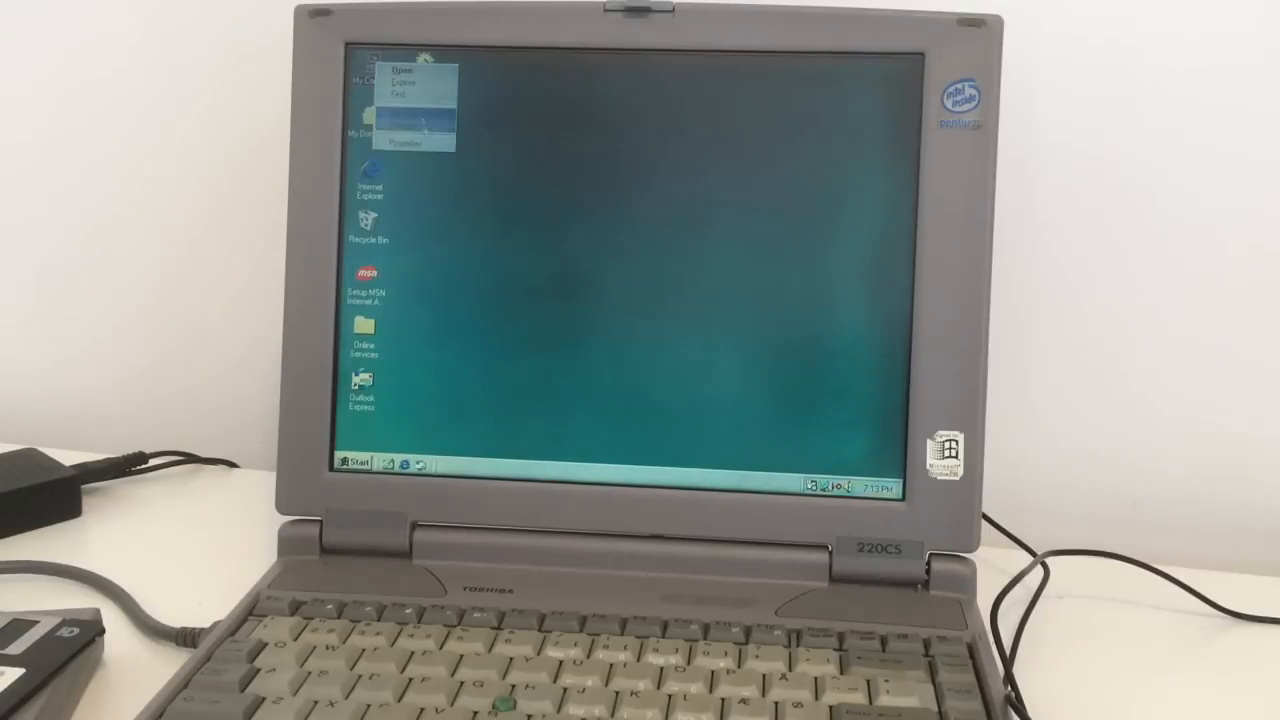
{"action": "left_click", "coordinate": [399, 148]}
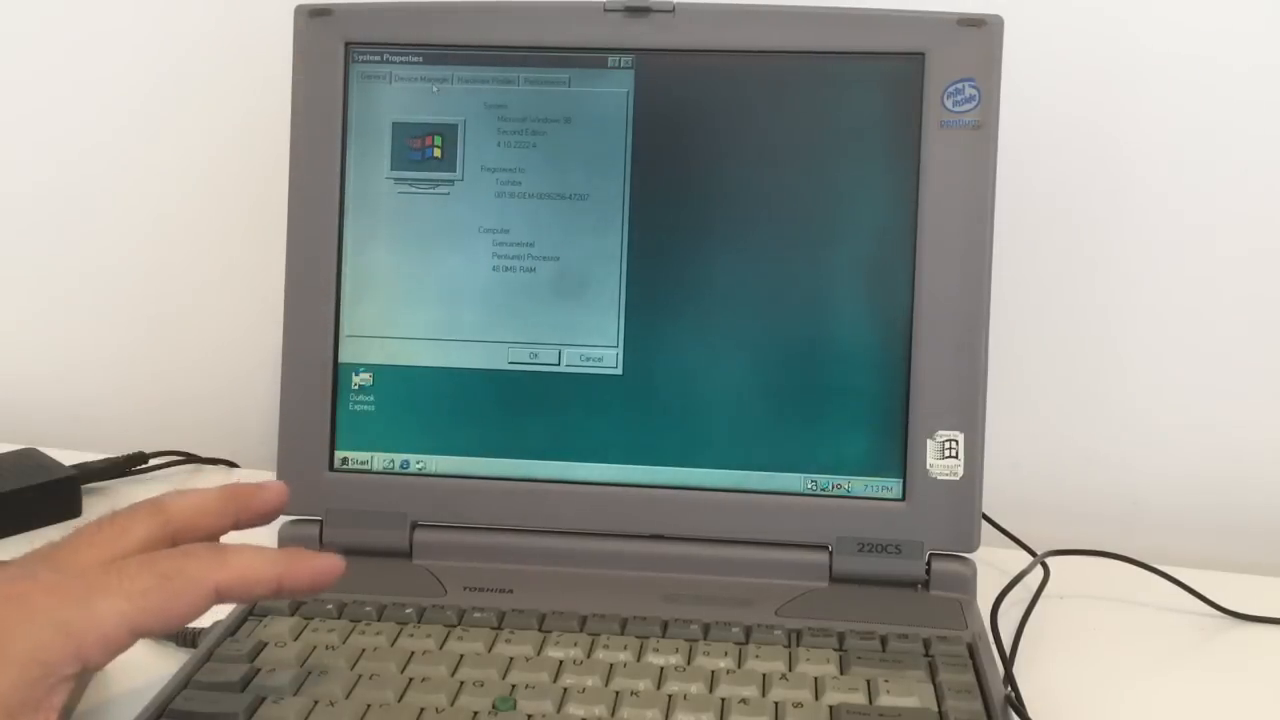
{"action": "mouse_move", "coordinate": [200, 540]}
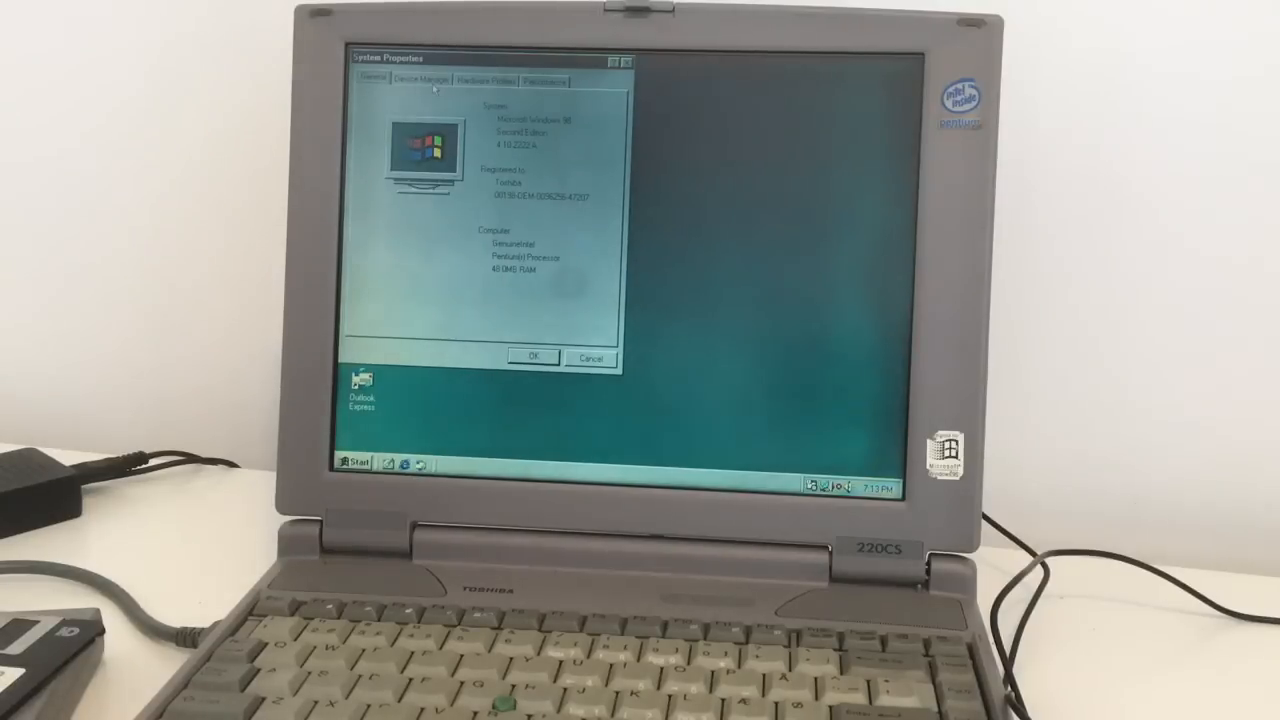
Step: In Device Manager, expand the floppy controller, infrared devices and monitors categories
{"action": "left_click", "coordinate": [419, 79]}
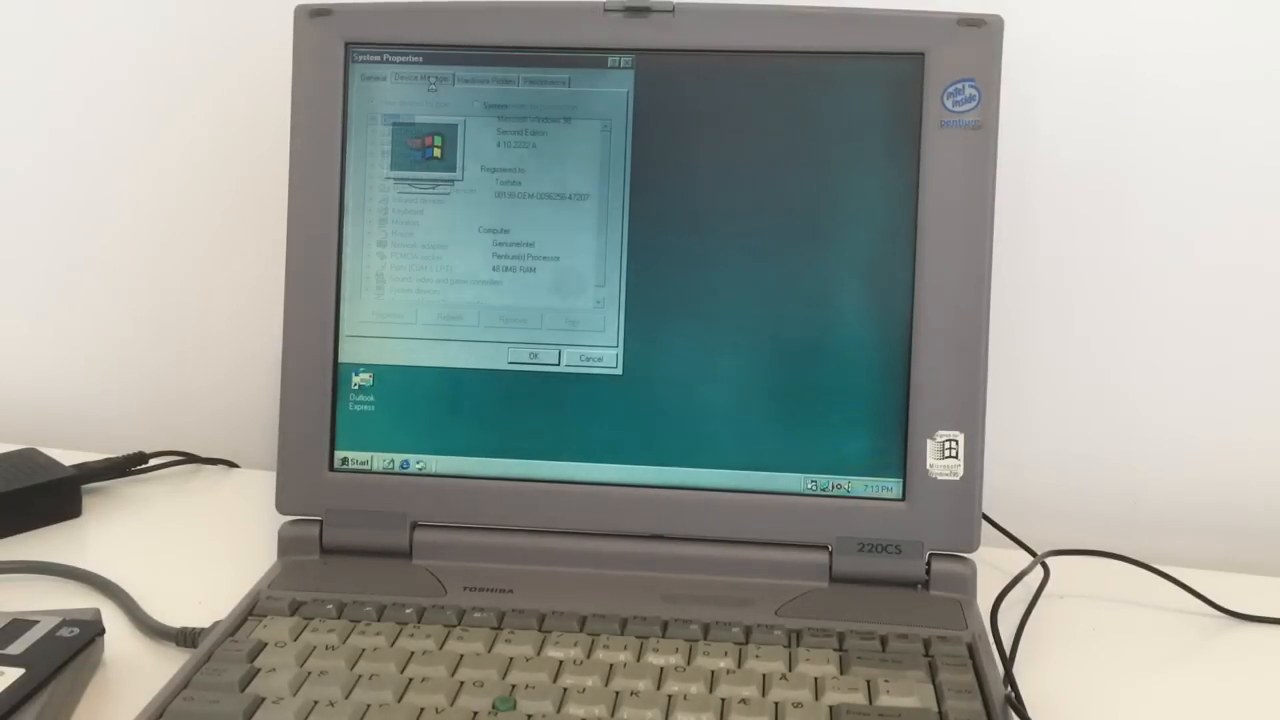
{"action": "left_click", "coordinate": [420, 79]}
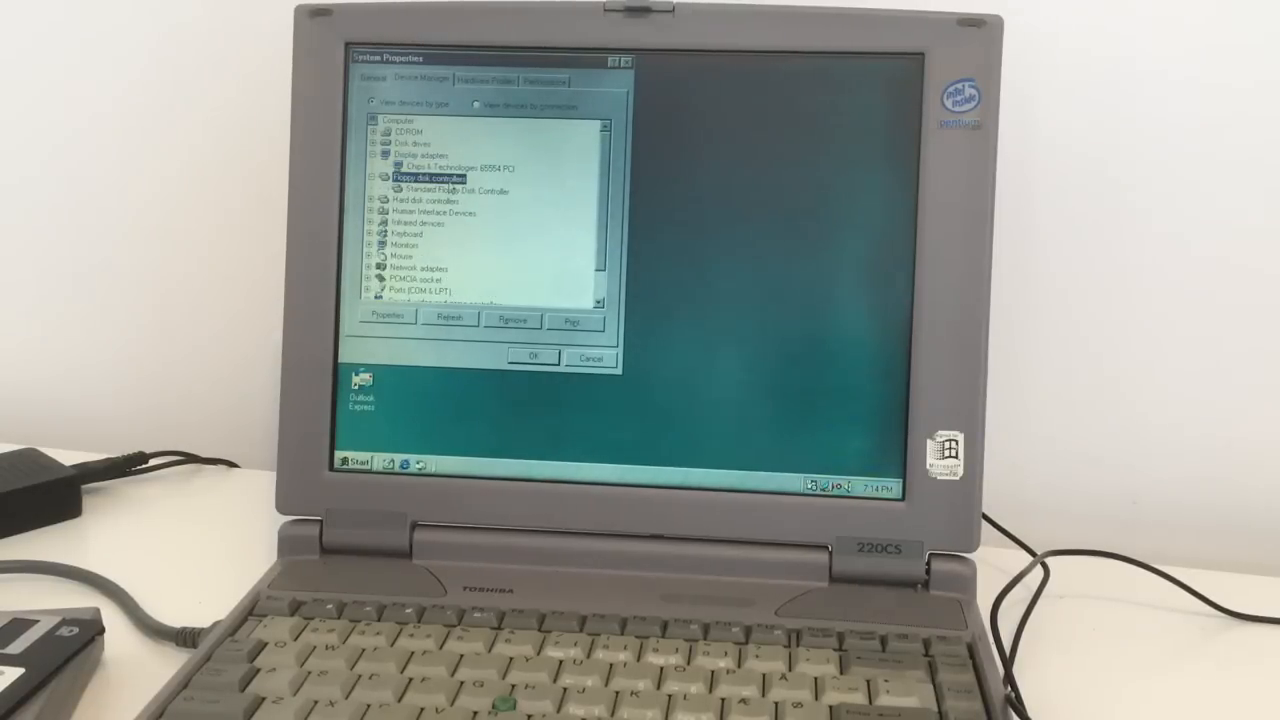
{"action": "left_click", "coordinate": [379, 199]}
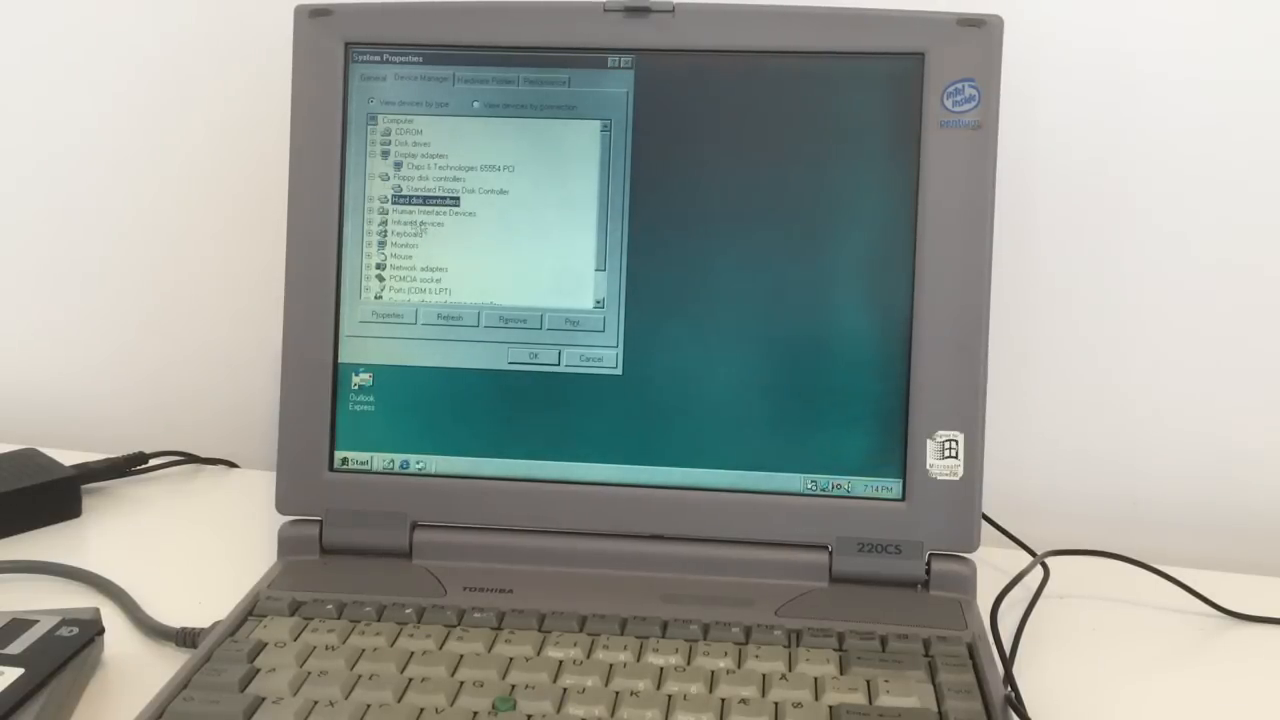
{"action": "left_click", "coordinate": [385, 224]}
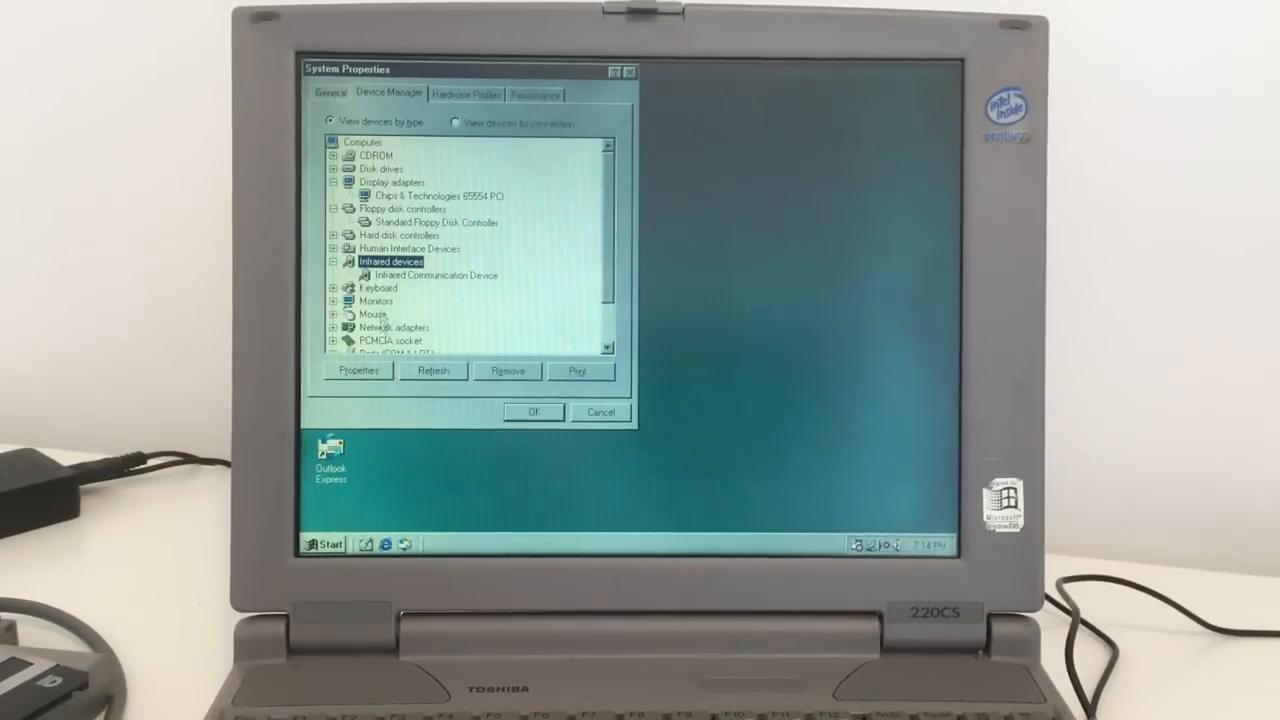
{"action": "left_click", "coordinate": [377, 300]}
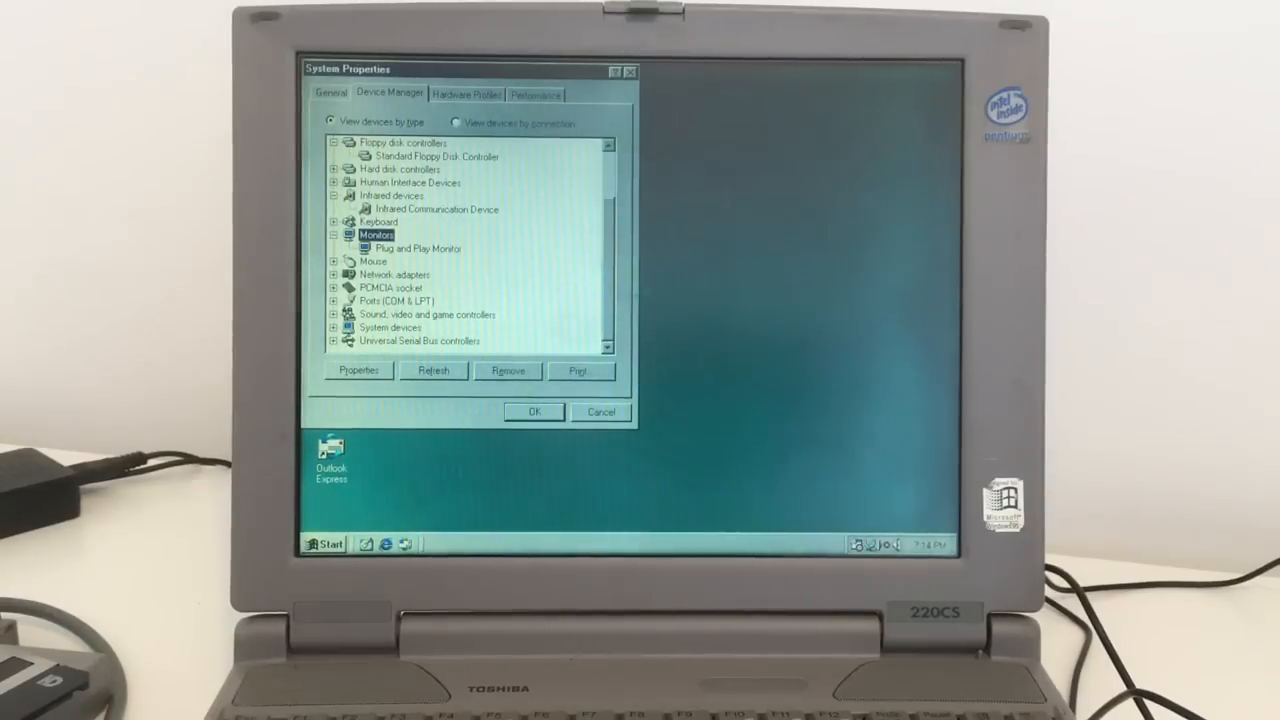
Step: Expand the Mouse and other device categories in Device Manager
{"action": "left_click", "coordinate": [373, 261]}
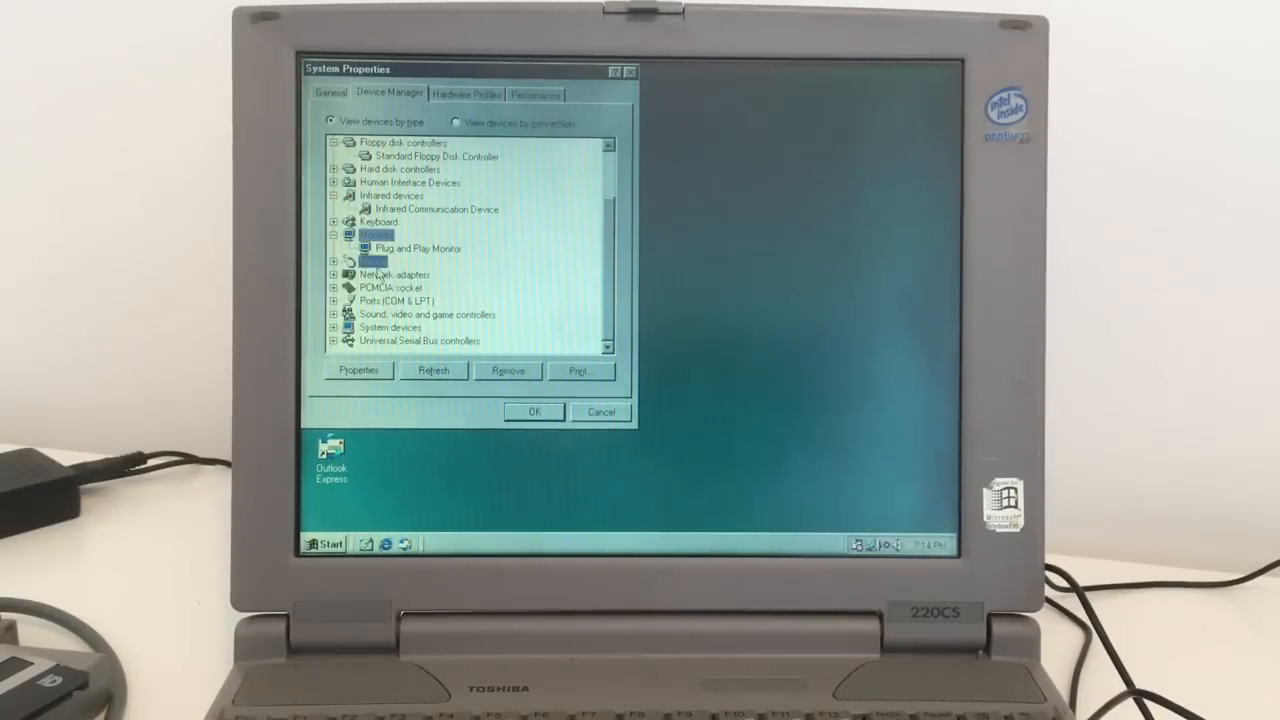
{"action": "left_click", "coordinate": [336, 260]}
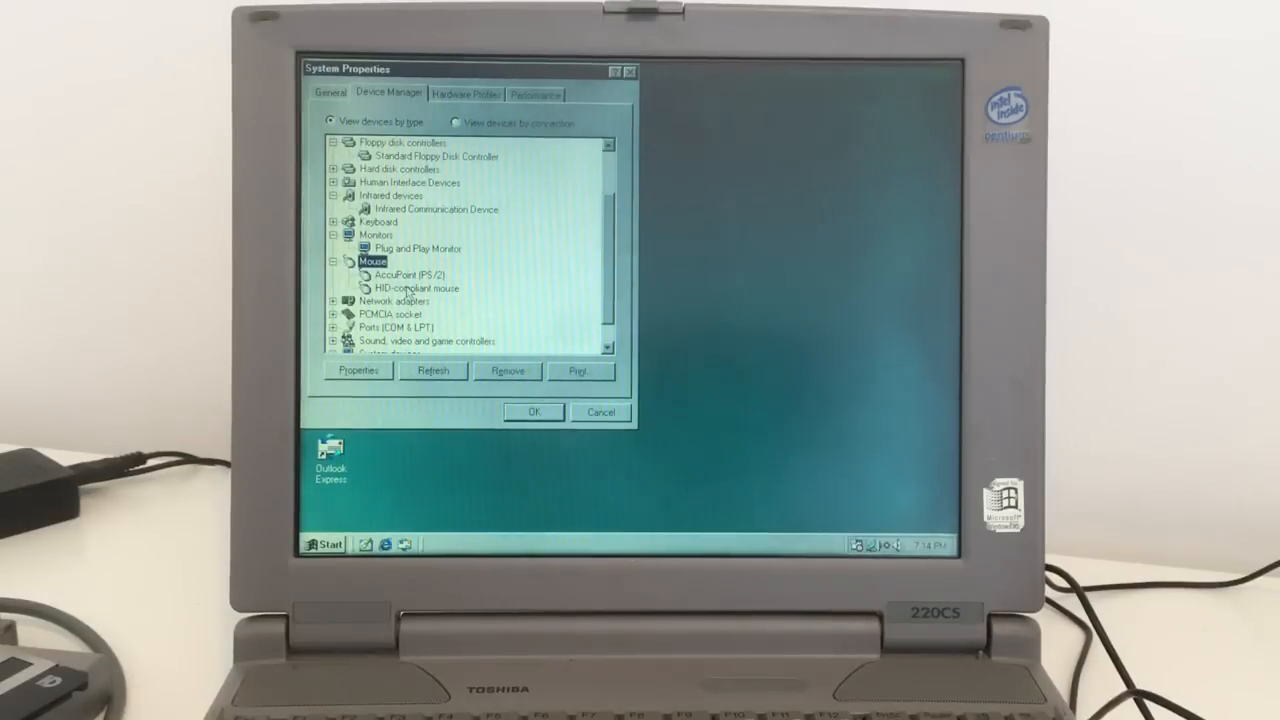
{"action": "left_click", "coordinate": [408, 274]}
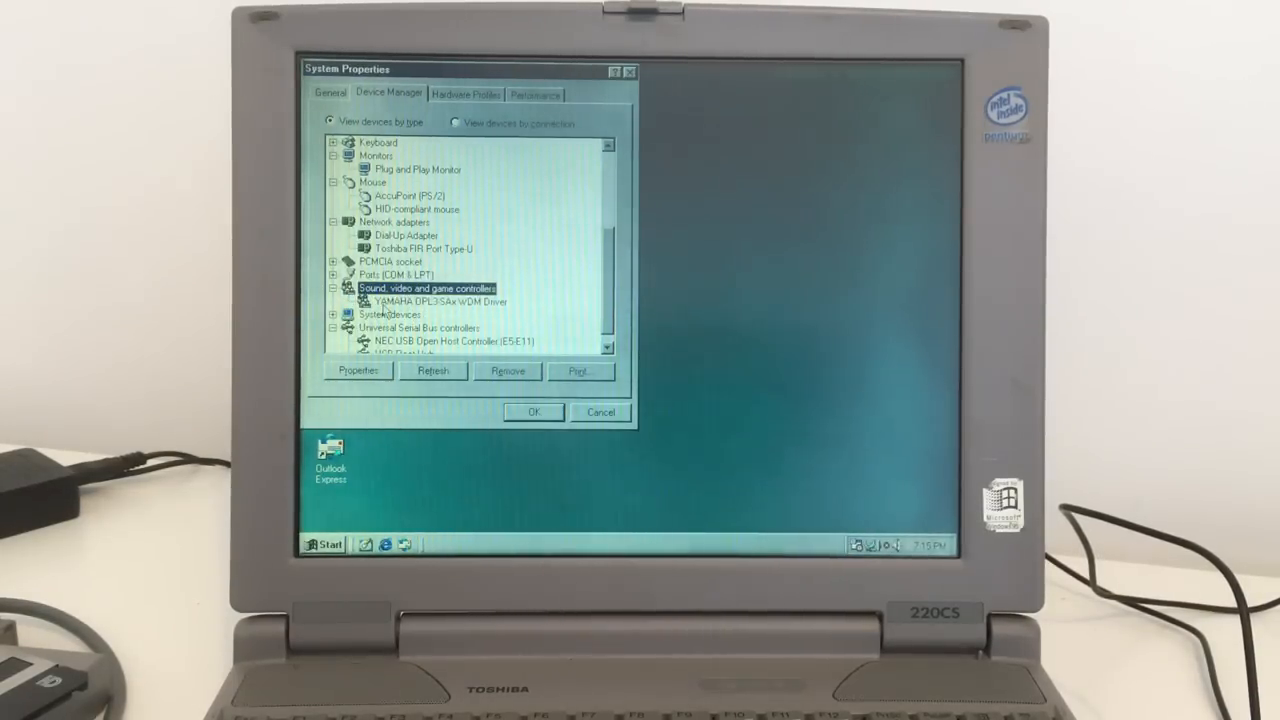
{"action": "left_click", "coordinate": [437, 302]}
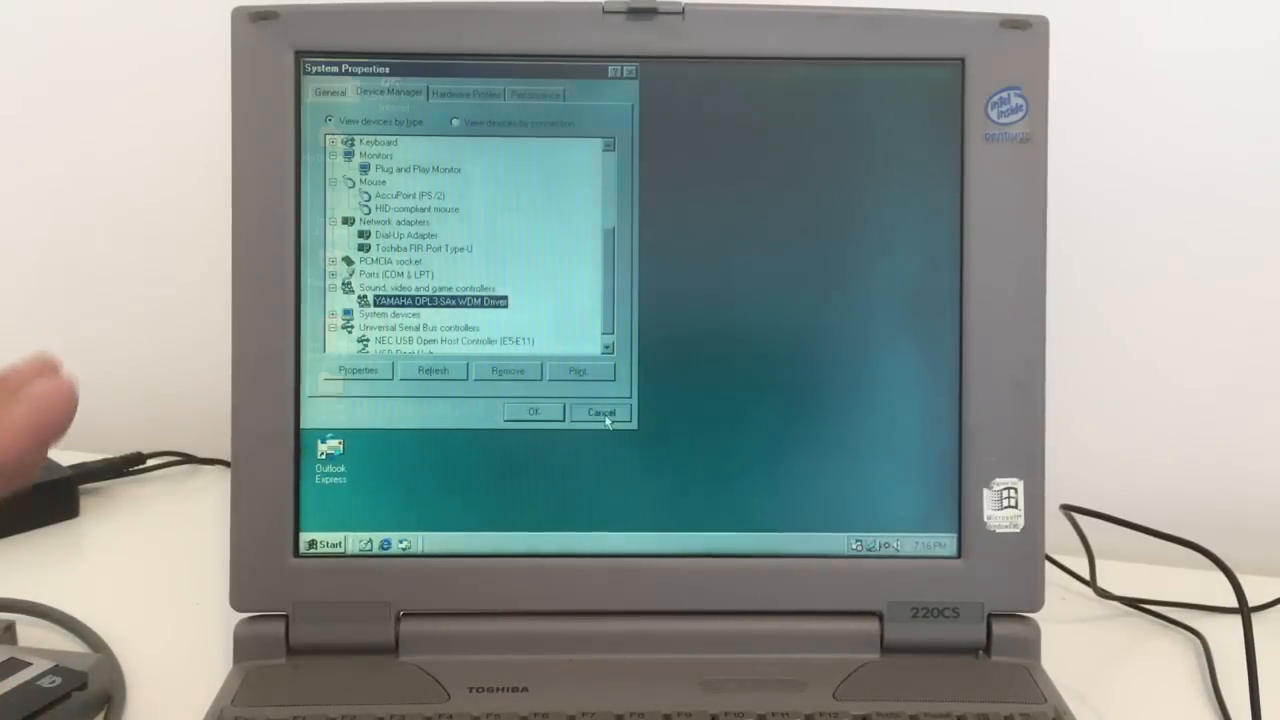
{"action": "left_click", "coordinate": [600, 412]}
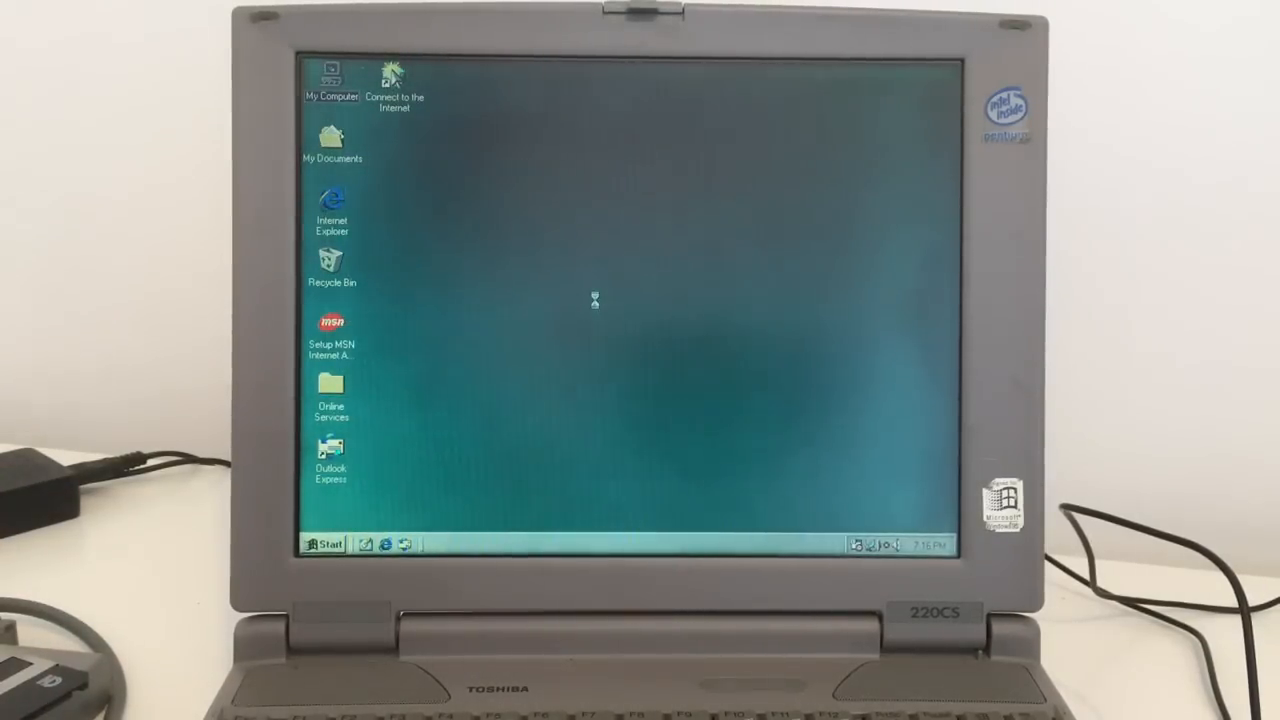
{"action": "right_click", "coordinate": [595, 301]}
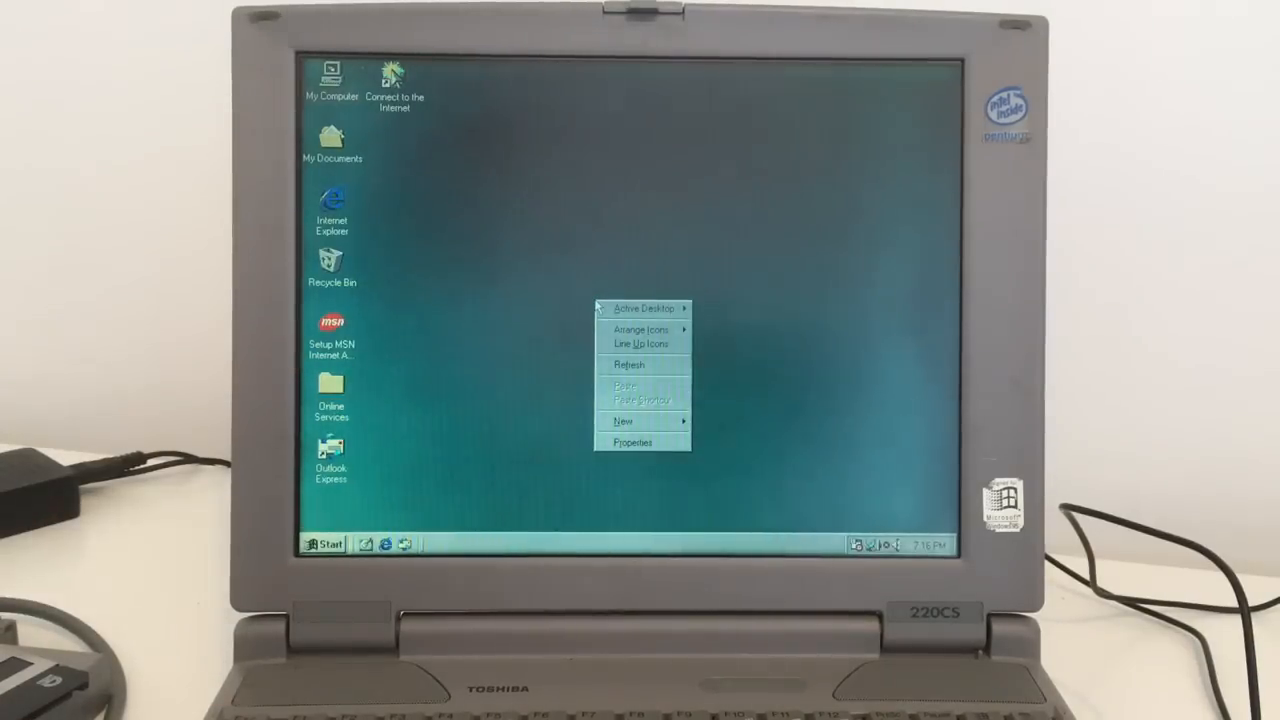
{"action": "mouse_move", "coordinate": [640, 421]}
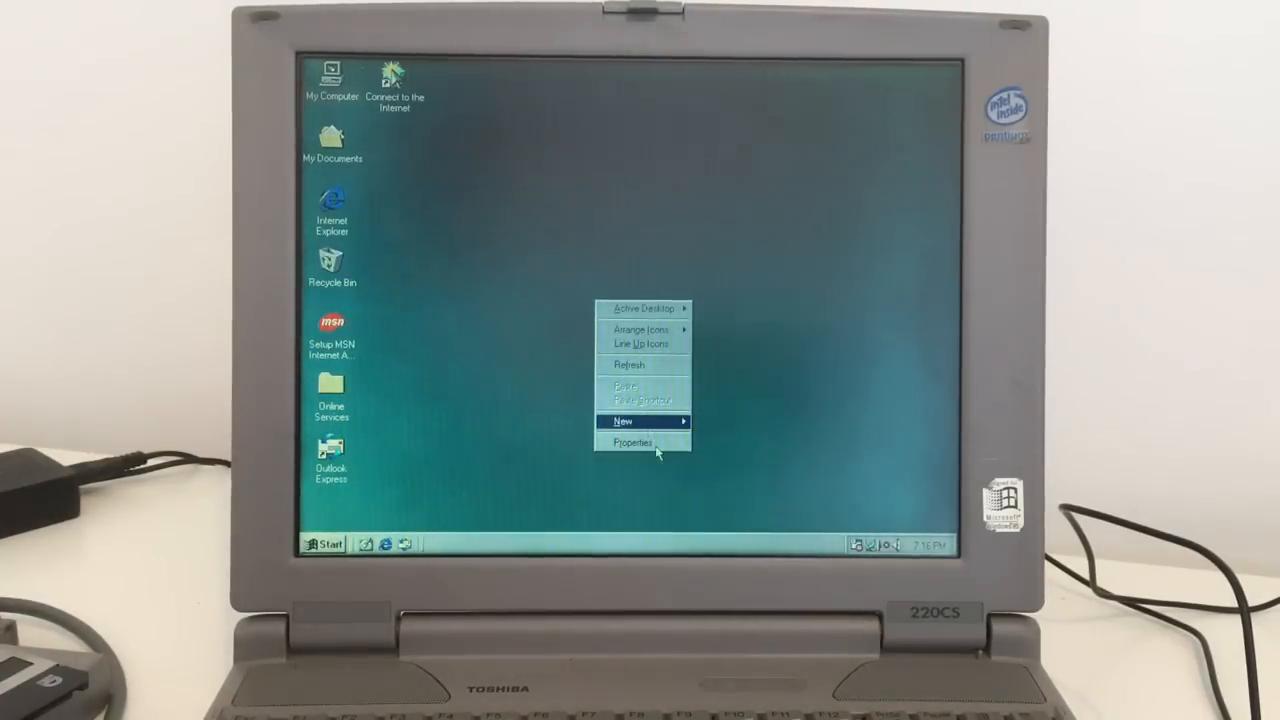
{"action": "left_click", "coordinate": [631, 443]}
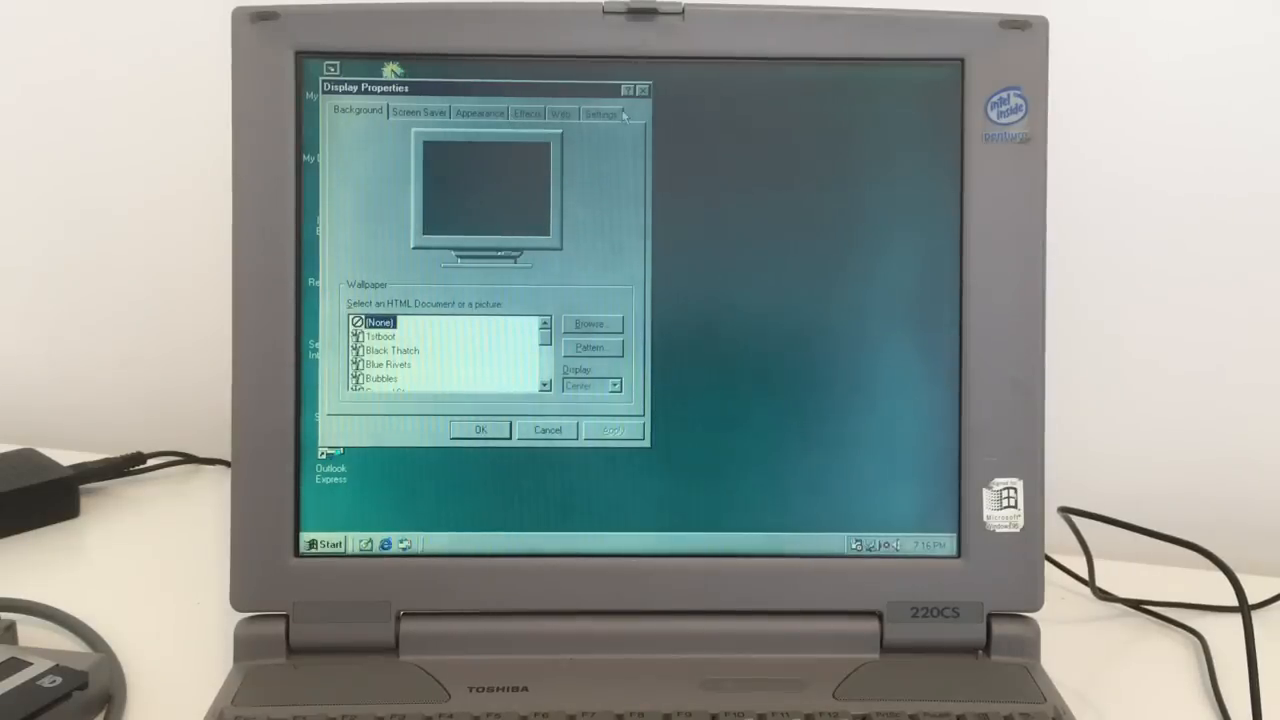
{"action": "left_click", "coordinate": [601, 113]}
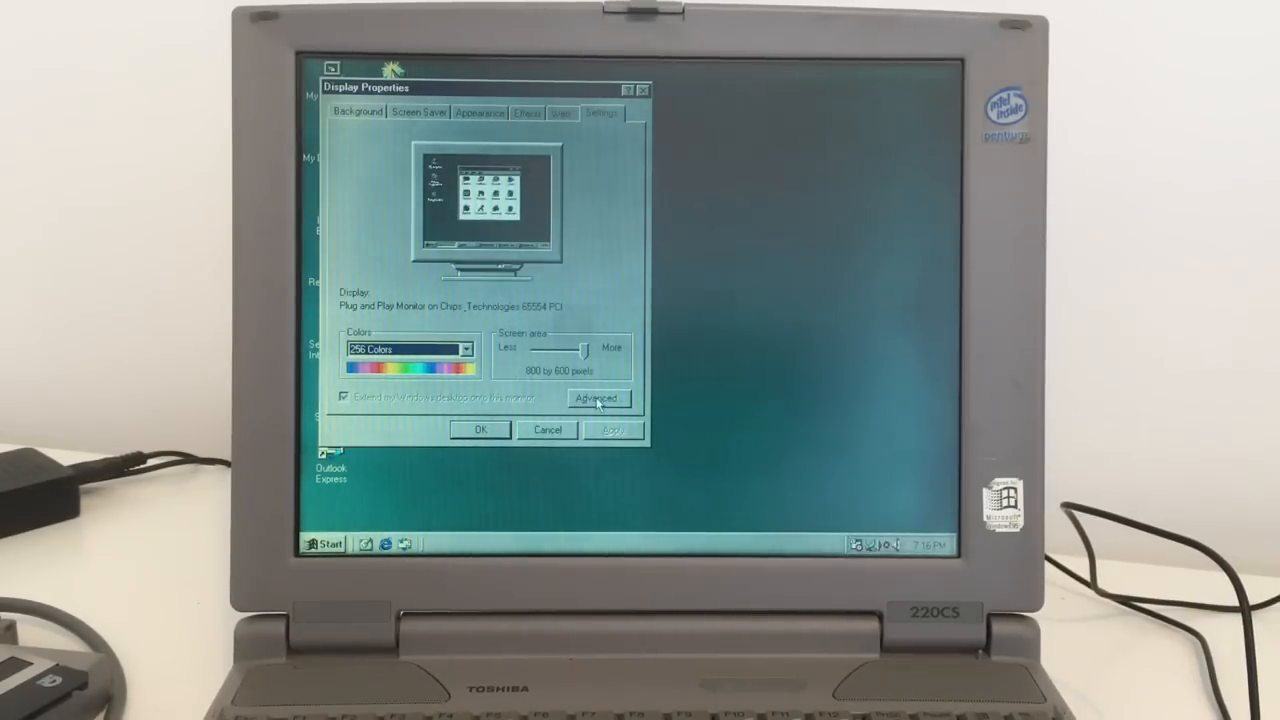
{"action": "left_click", "coordinate": [597, 398]}
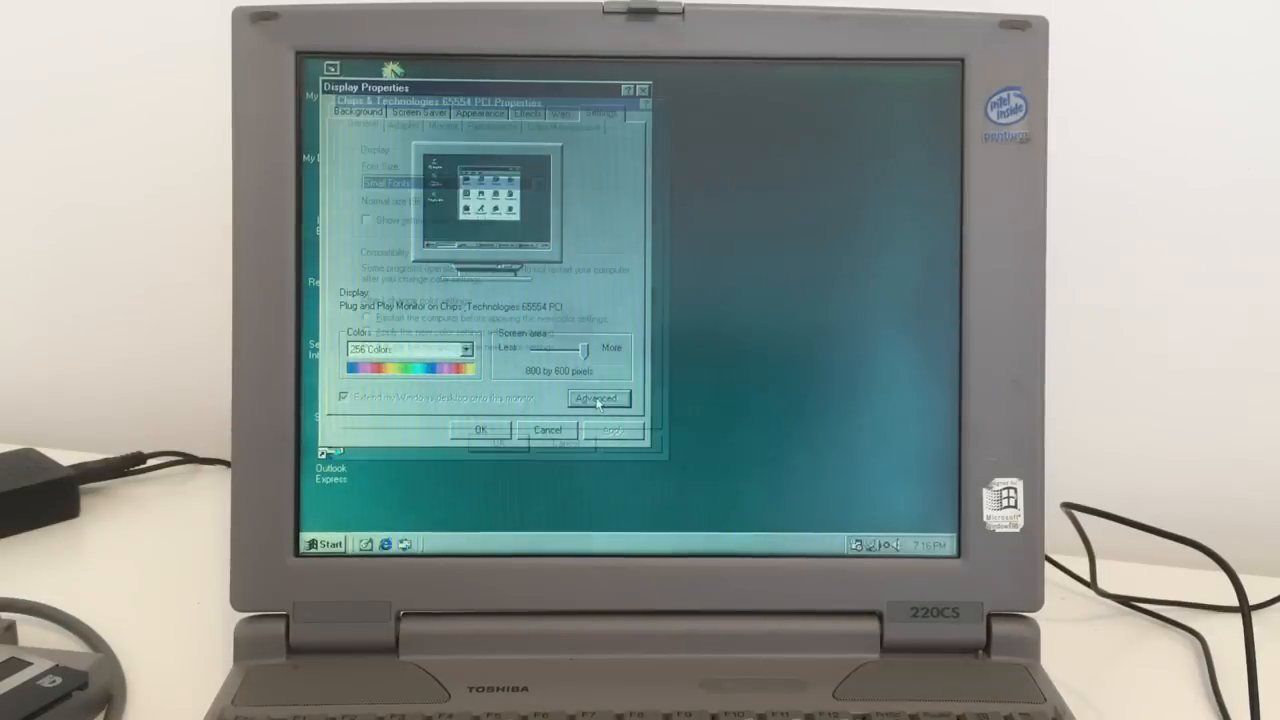
{"action": "left_click", "coordinate": [596, 398]}
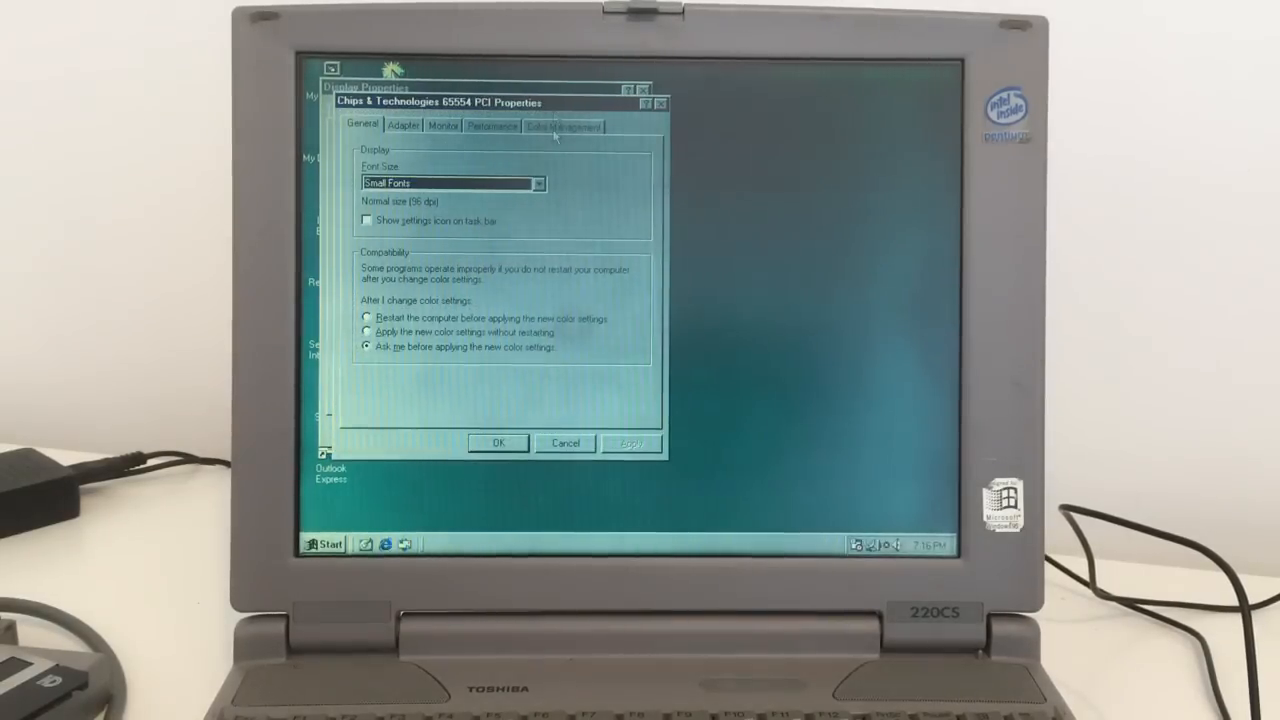
{"action": "left_click", "coordinate": [560, 126]}
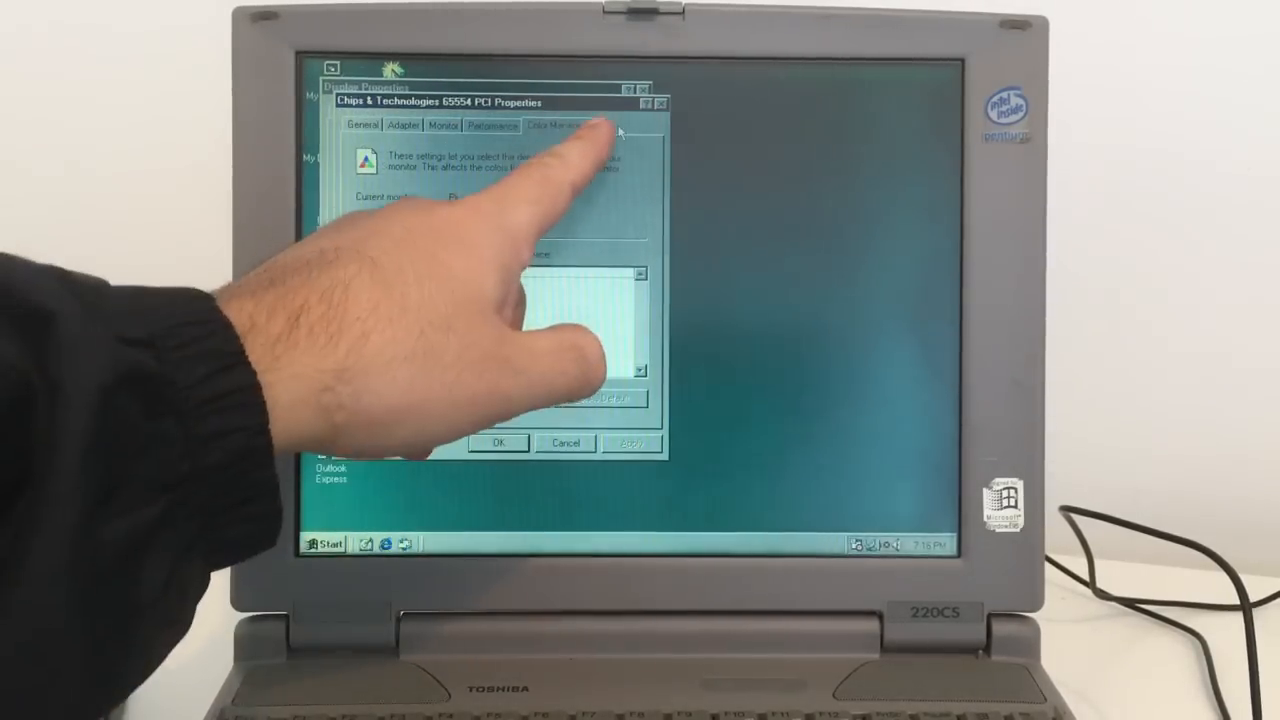
{"action": "left_click", "coordinate": [560, 126]}
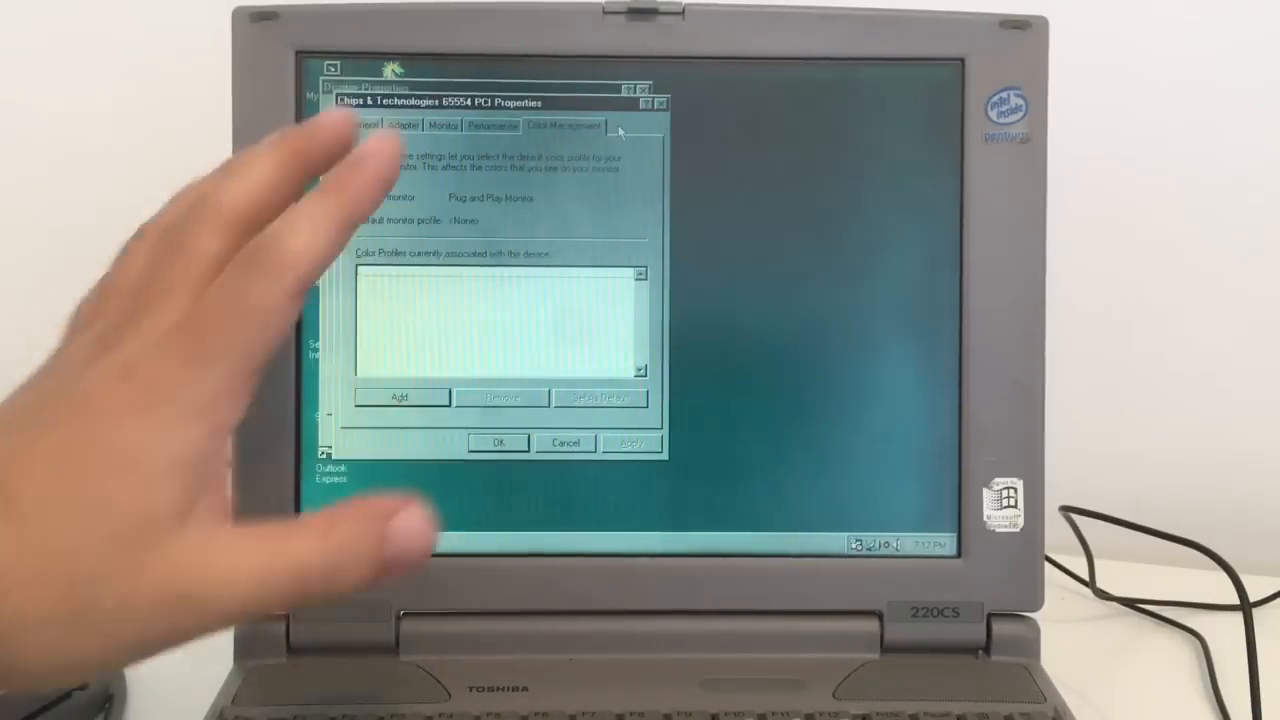
{"action": "left_click", "coordinate": [491, 125]}
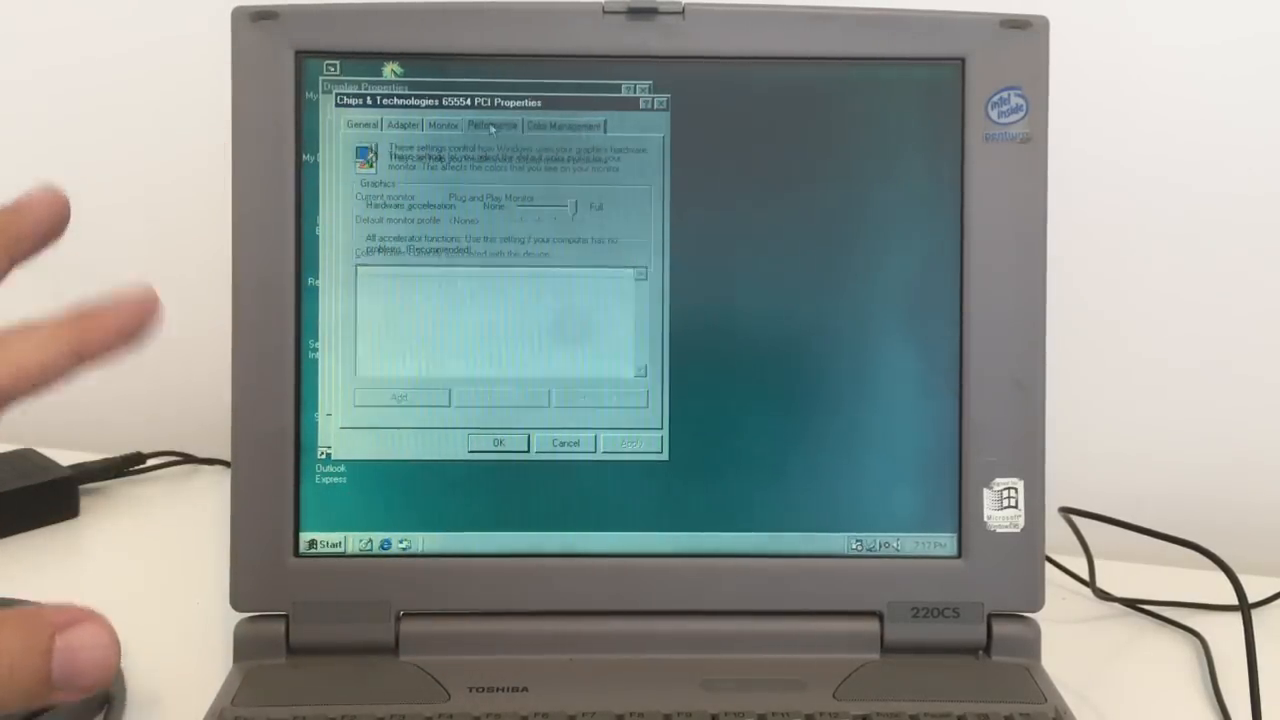
{"action": "left_click", "coordinate": [442, 125]}
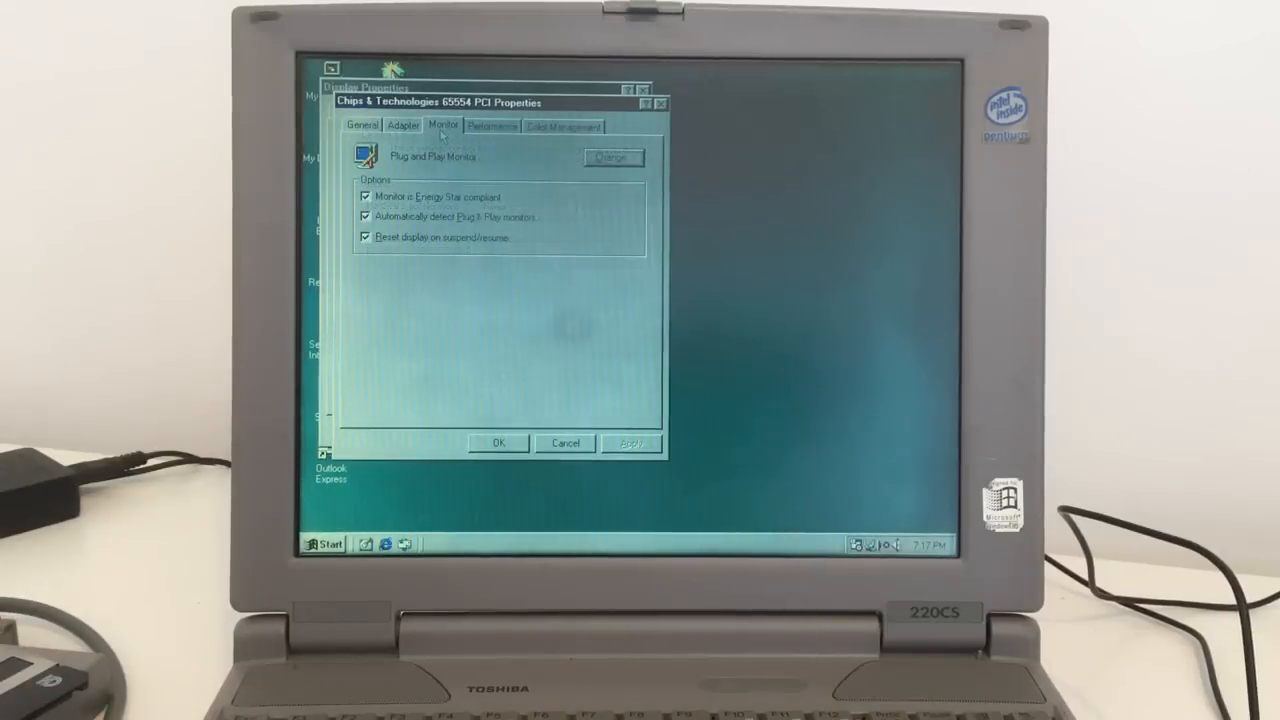
{"action": "left_click", "coordinate": [404, 125]}
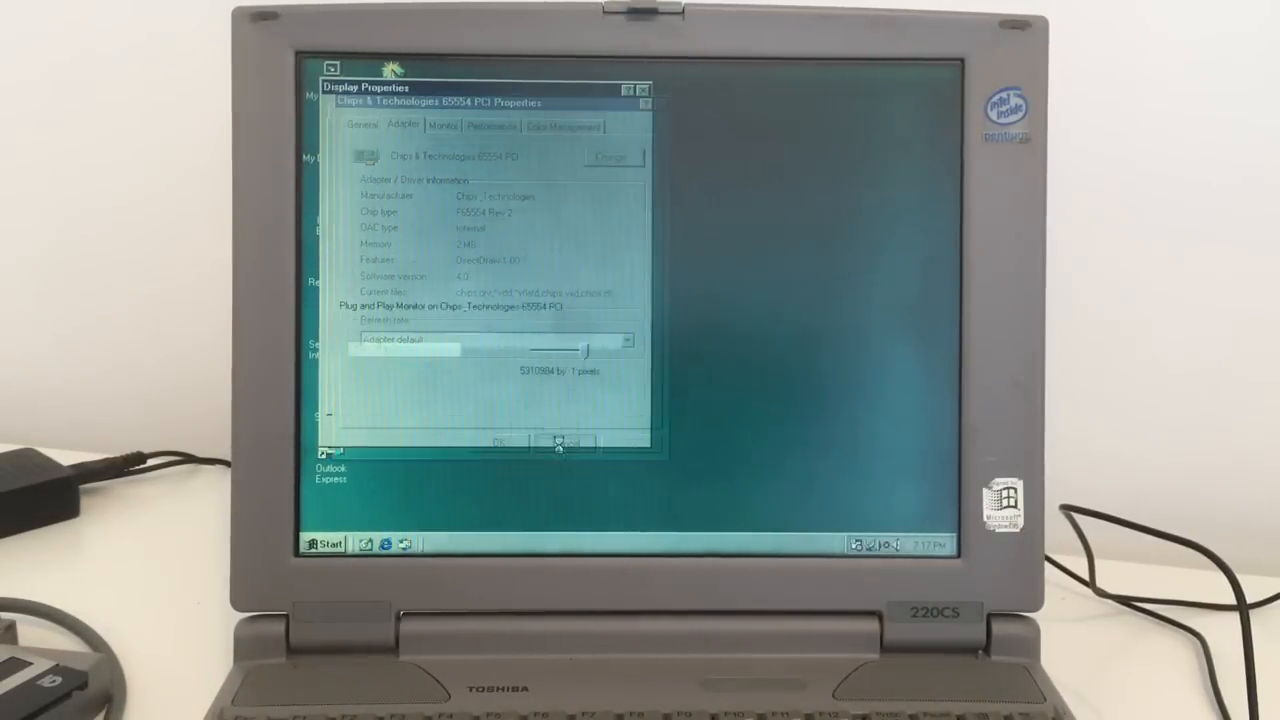
{"action": "left_click", "coordinate": [563, 443]}
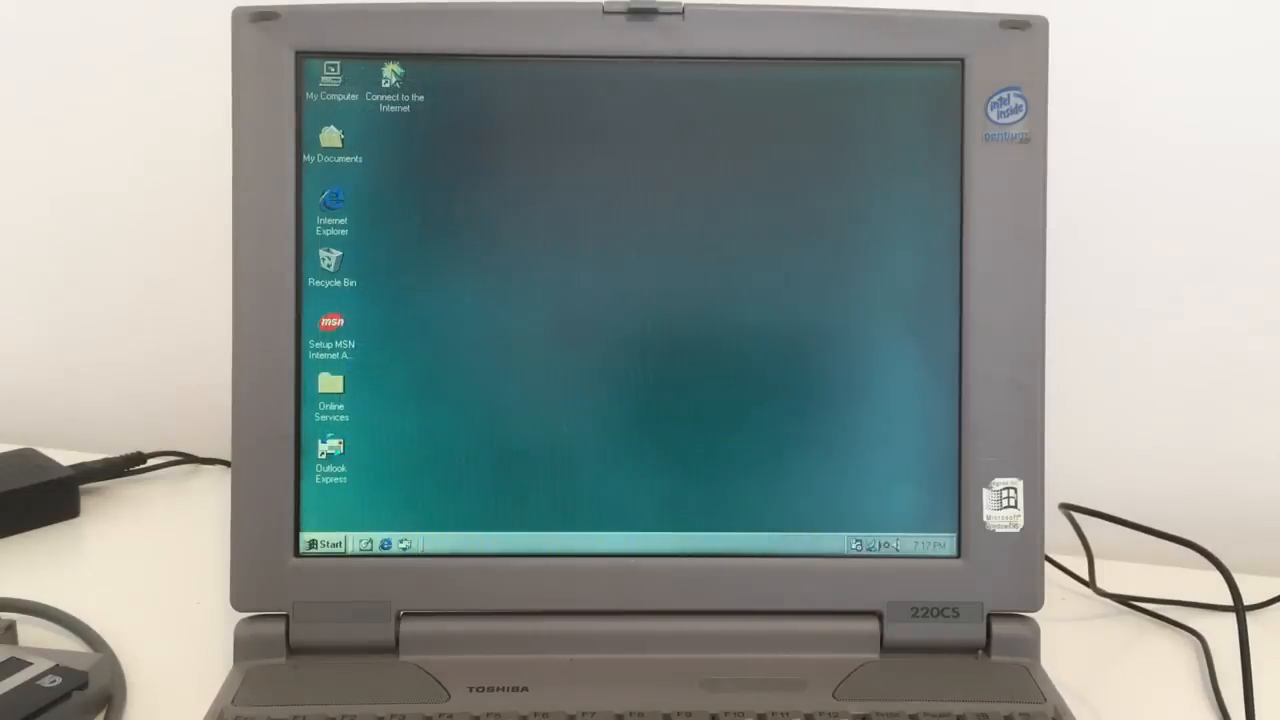
Step: Navigate through C:\Games to the dune 2 folder and launch its Setup program
{"action": "double_click", "coordinate": [330, 78]}
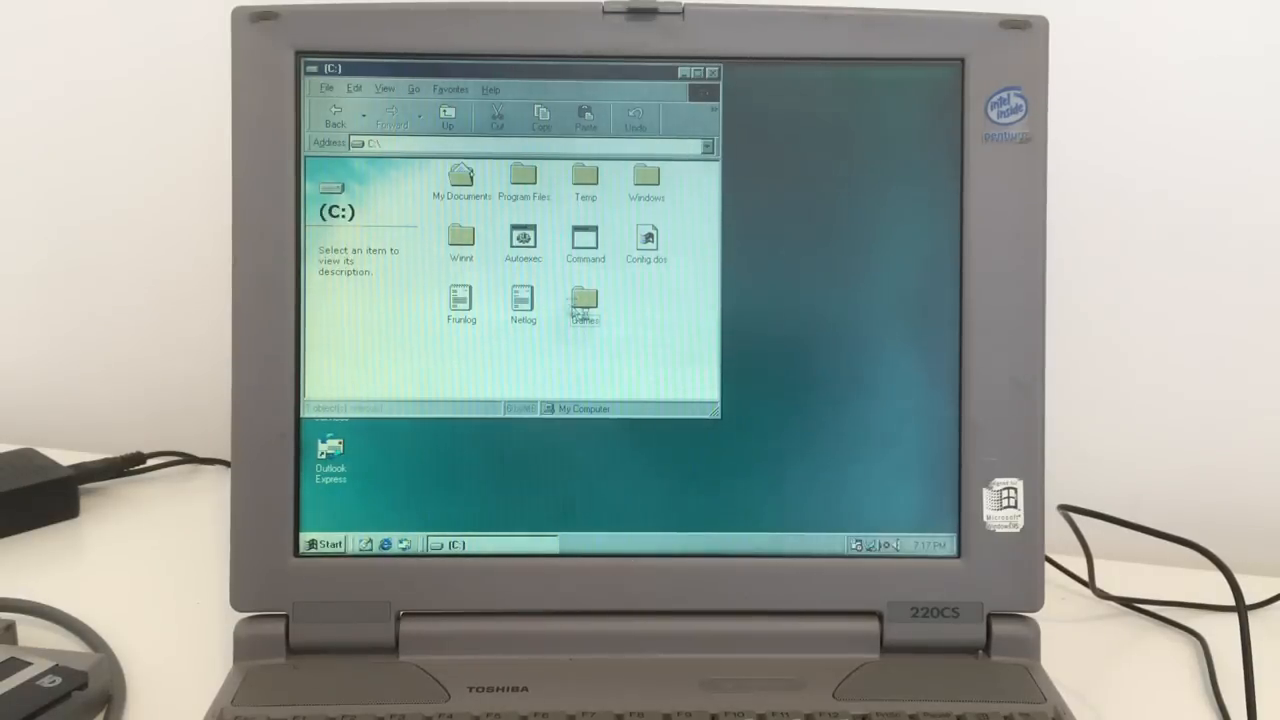
{"action": "double_click", "coordinate": [585, 300]}
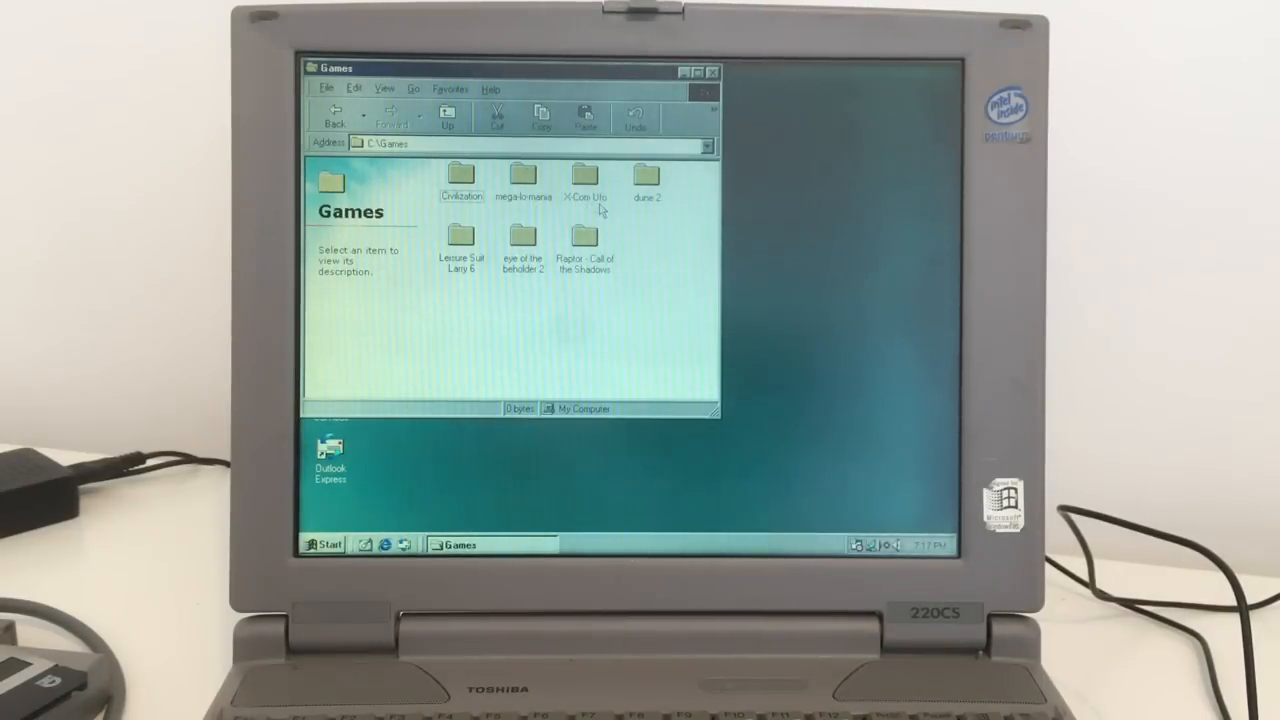
{"action": "left_click", "coordinate": [647, 180]}
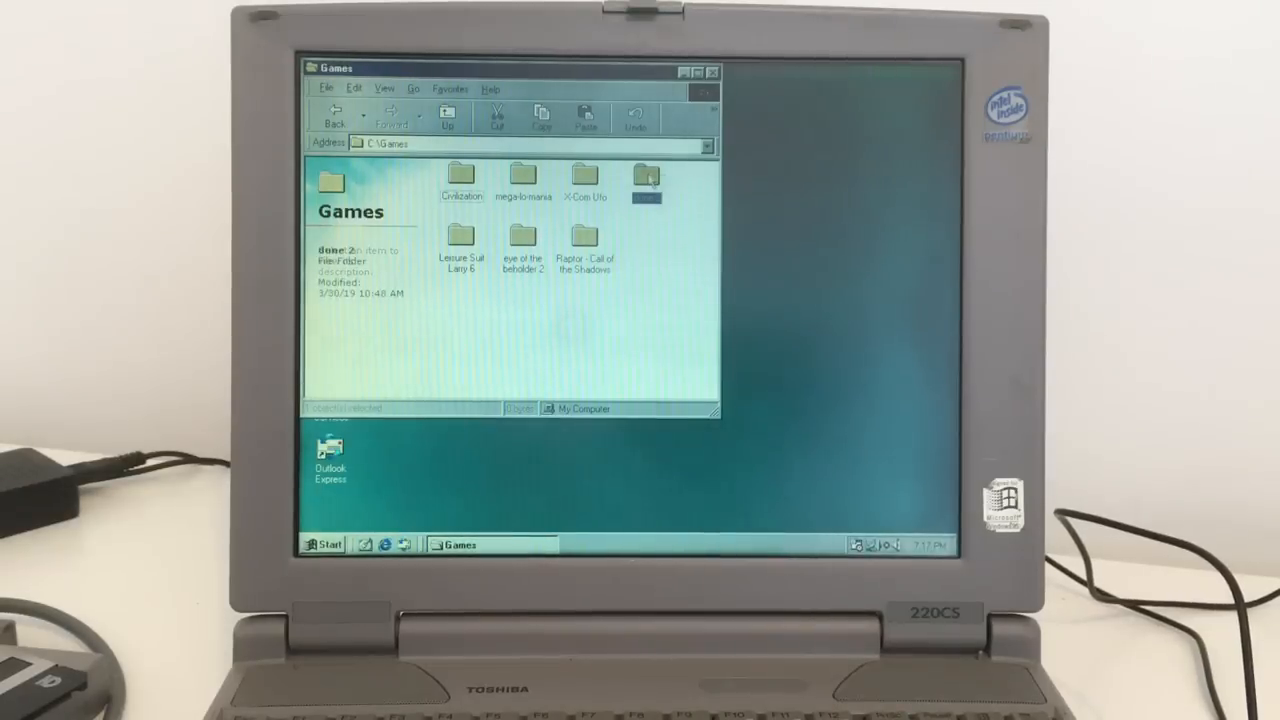
{"action": "double_click", "coordinate": [646, 180]}
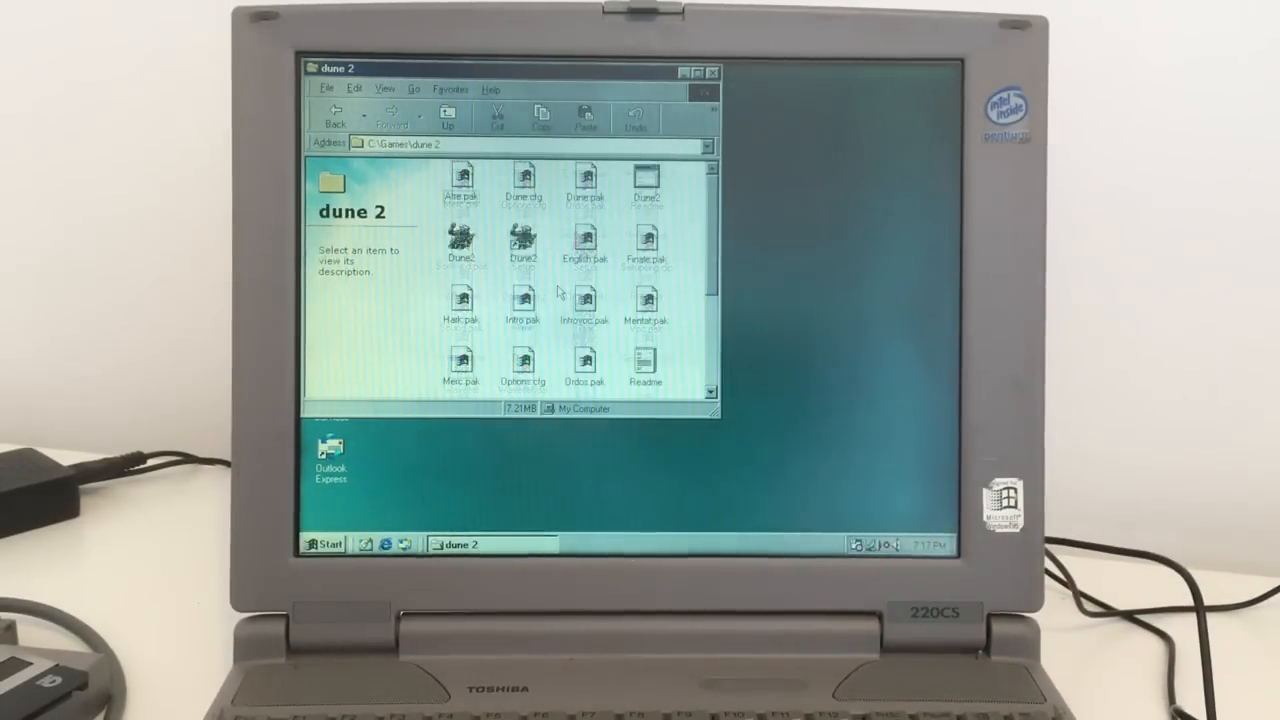
{"action": "scroll", "scroll_direction": "down", "scroll_amount": 3}
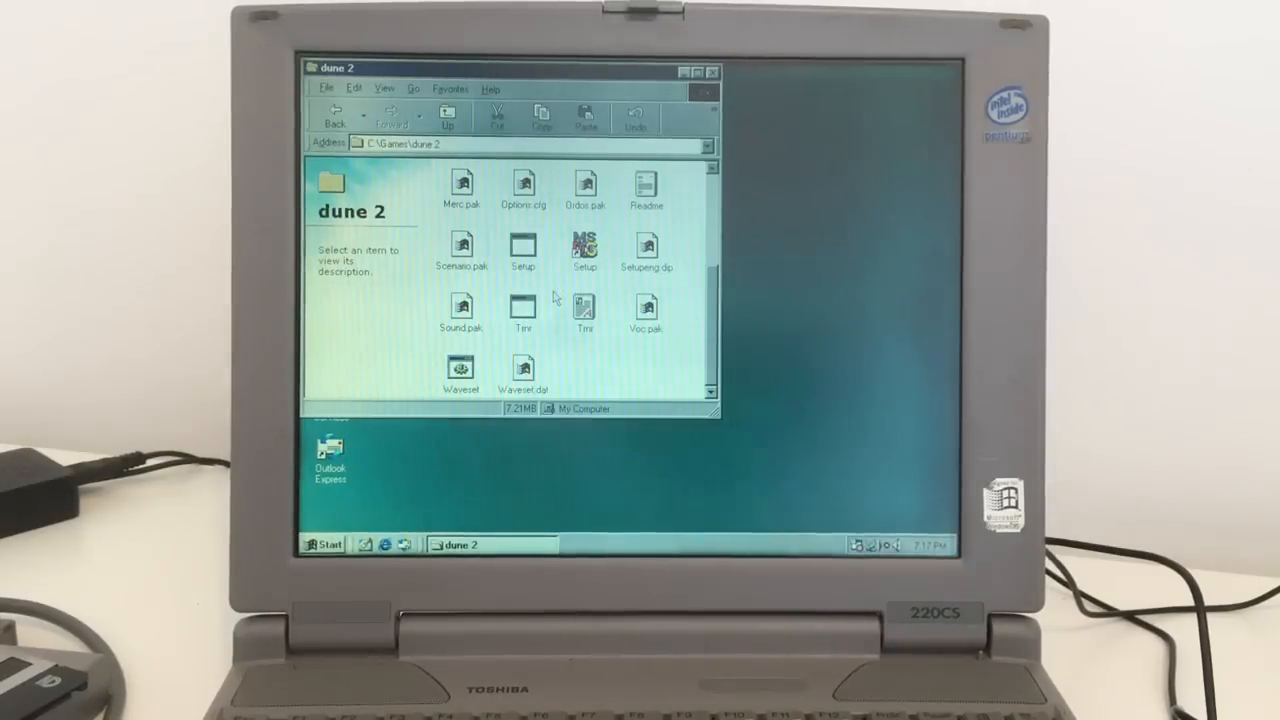
{"action": "left_click", "coordinate": [522, 248]}
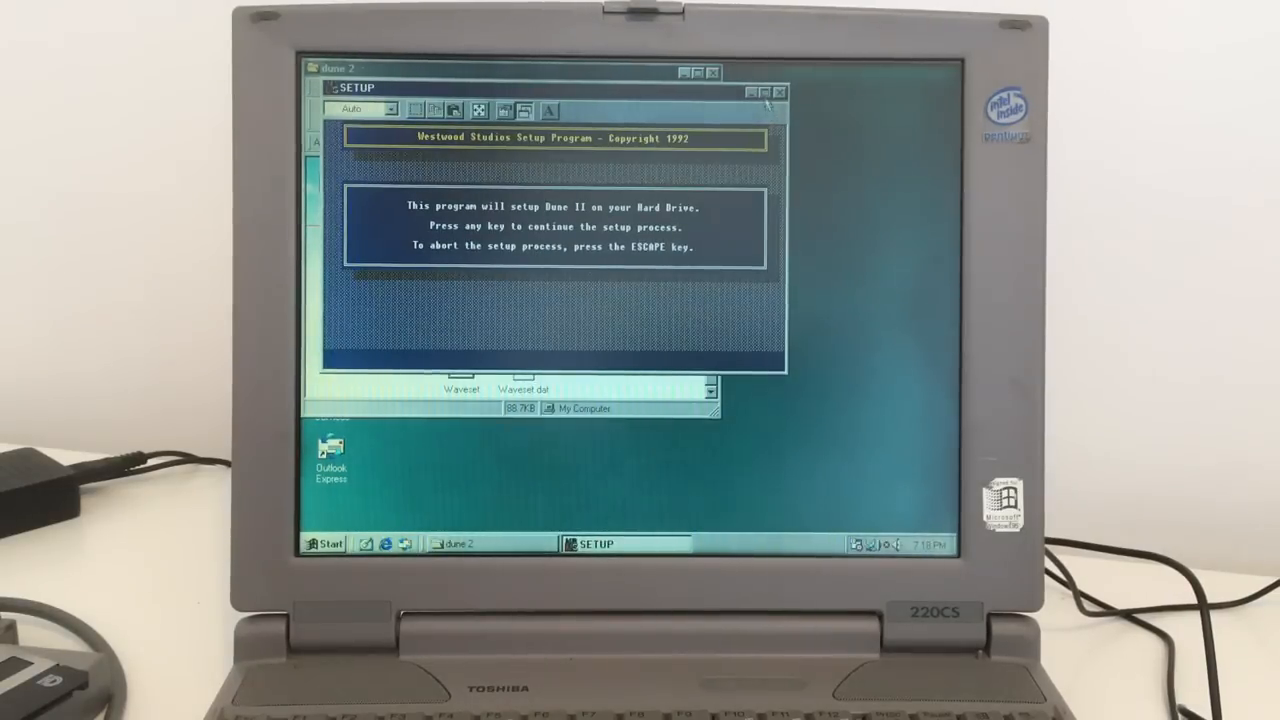
Step: Maximize the Westwood setup window and confirm saving the configuration
{"action": "left_click", "coordinate": [765, 92]}
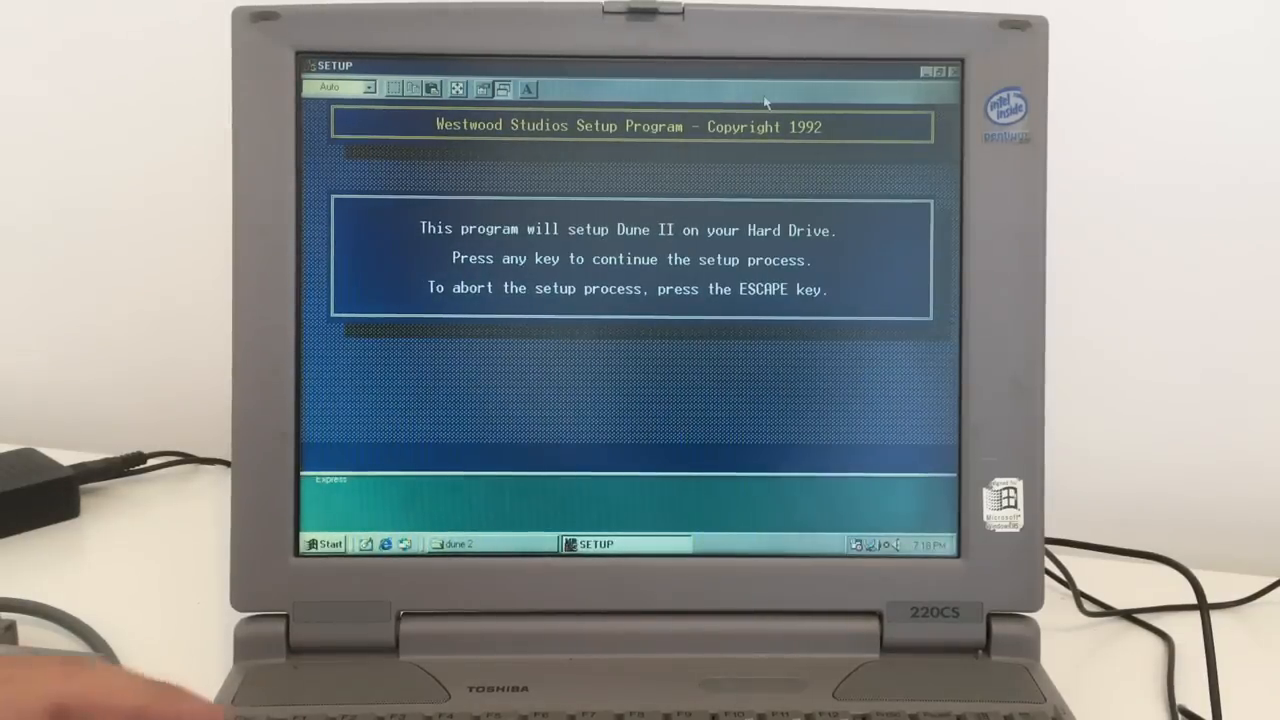
{"action": "key", "text": "enter"}
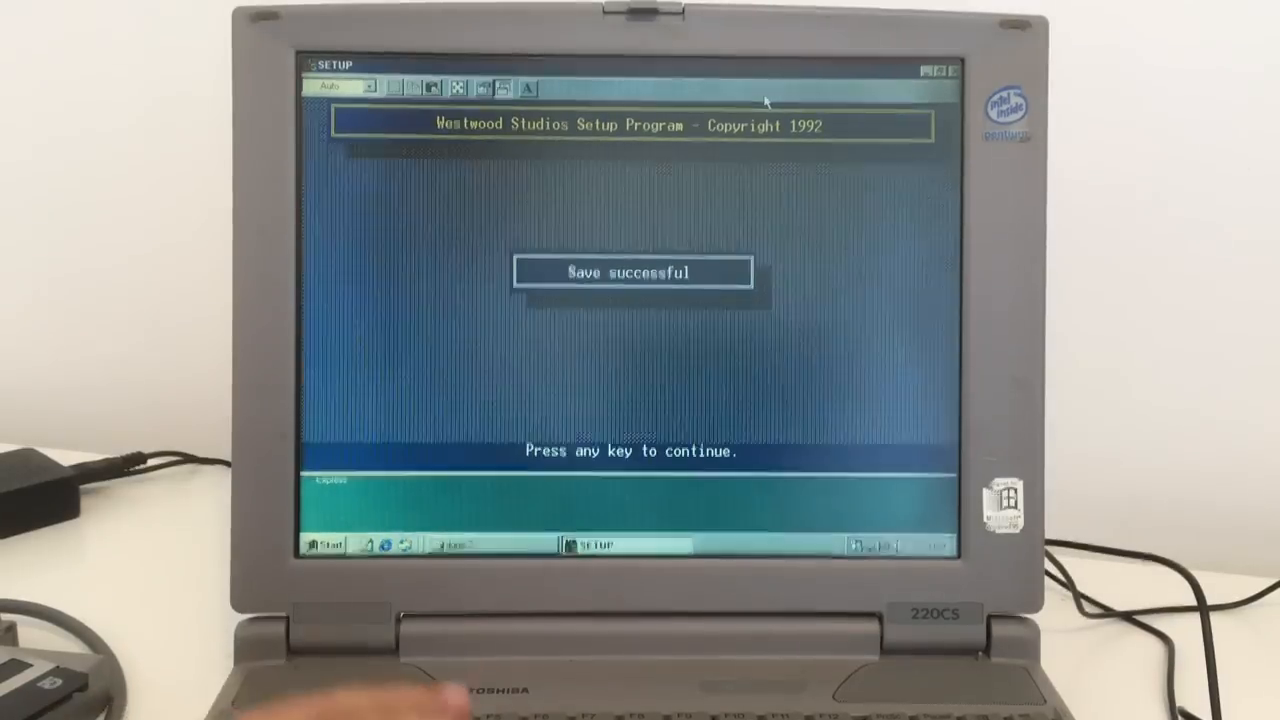
Step: Dismiss the 'Save successful' message and leave Dune II setup
{"action": "key", "text": "enter"}
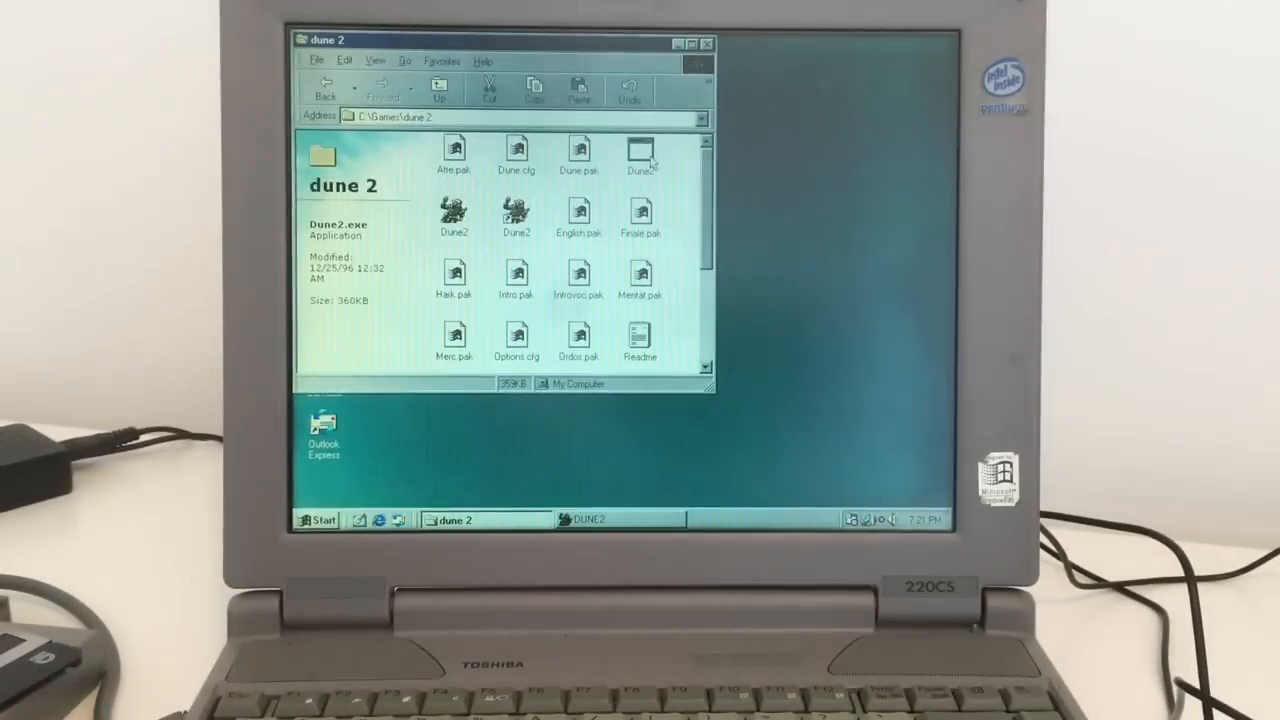
Step: Close the DUNE2 session from the taskbar and go up to C:\Games
{"action": "right_click", "coordinate": [585, 520]}
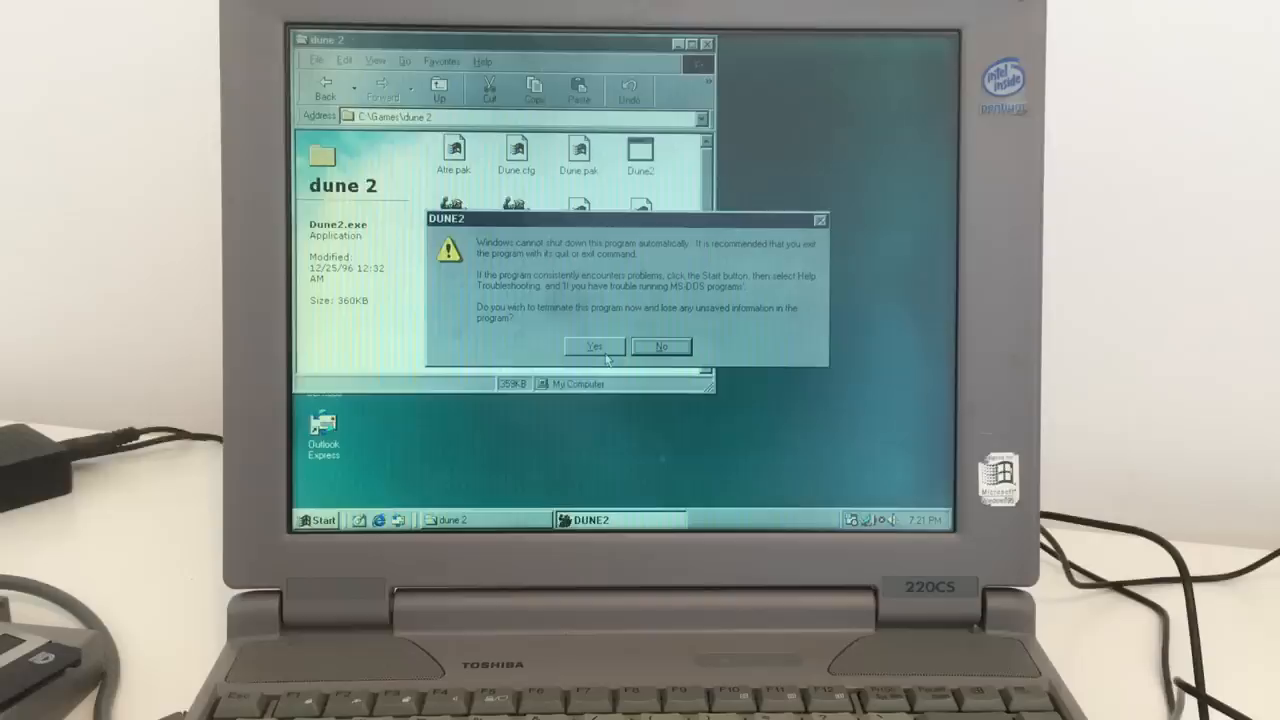
{"action": "left_click", "coordinate": [594, 346]}
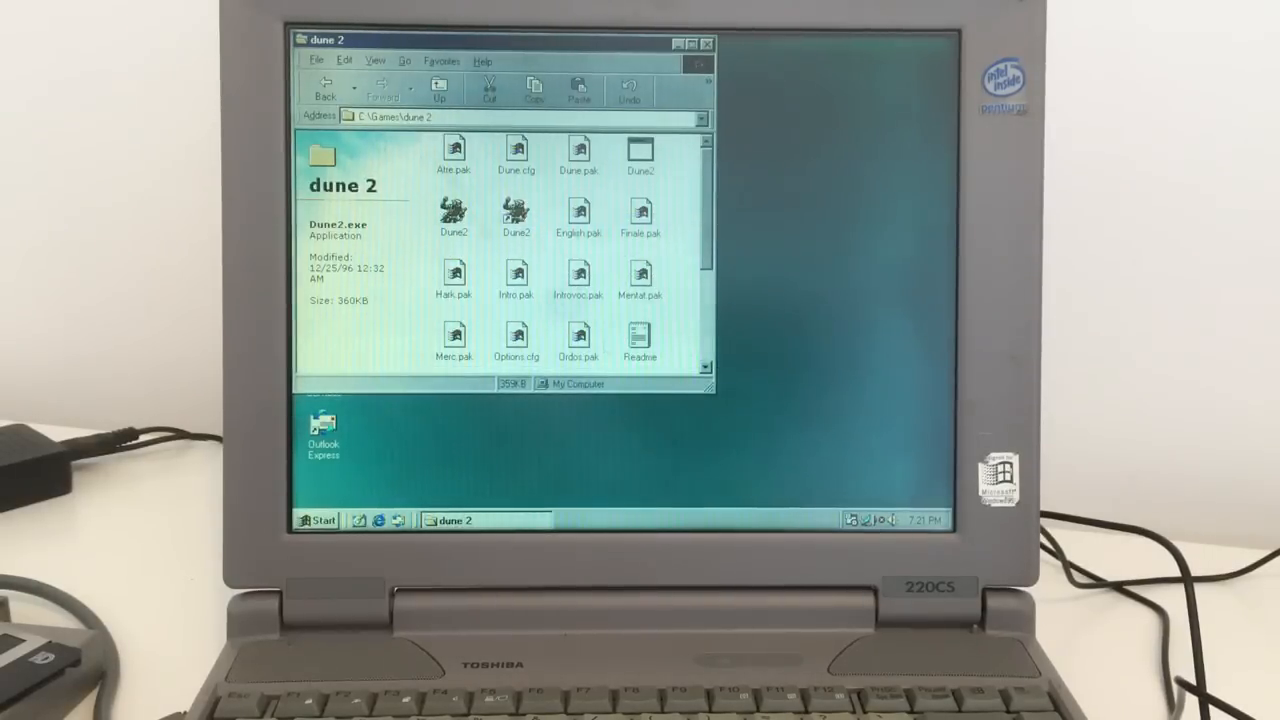
{"action": "left_click", "coordinate": [325, 90]}
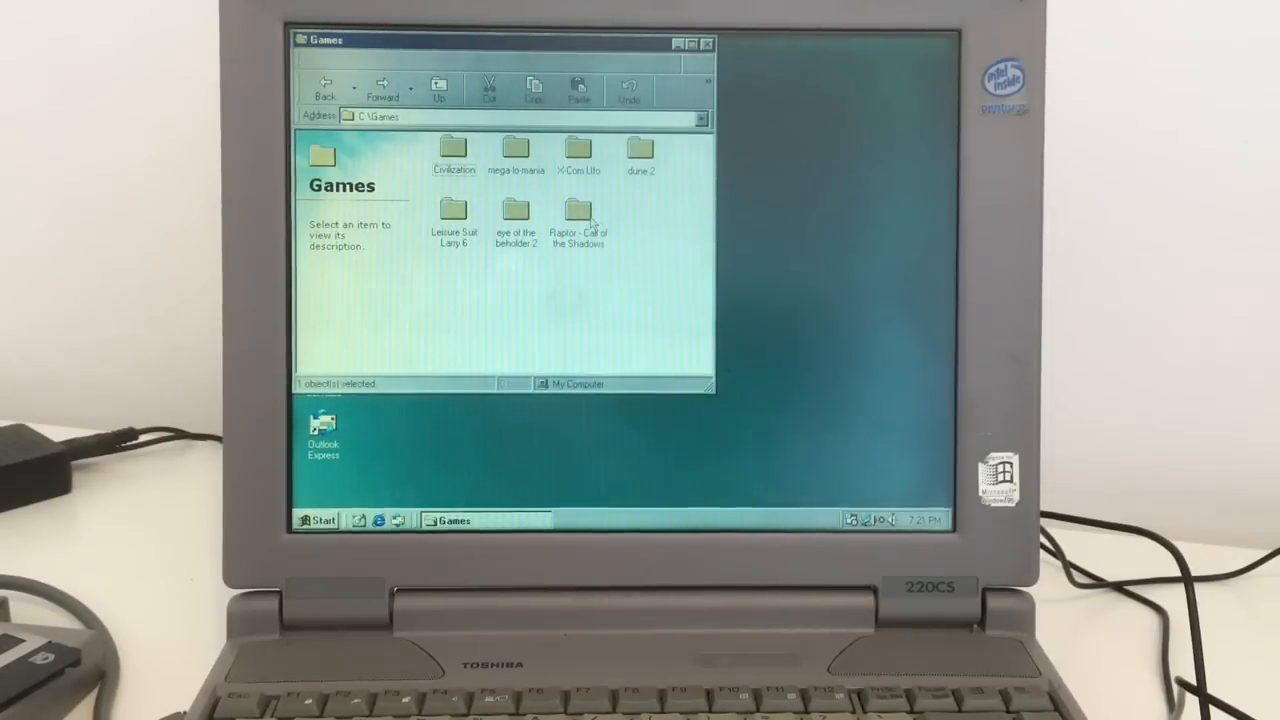
Step: Open the Raptor – Call of the Shadows folder and run its maximized Setup
{"action": "double_click", "coordinate": [578, 210]}
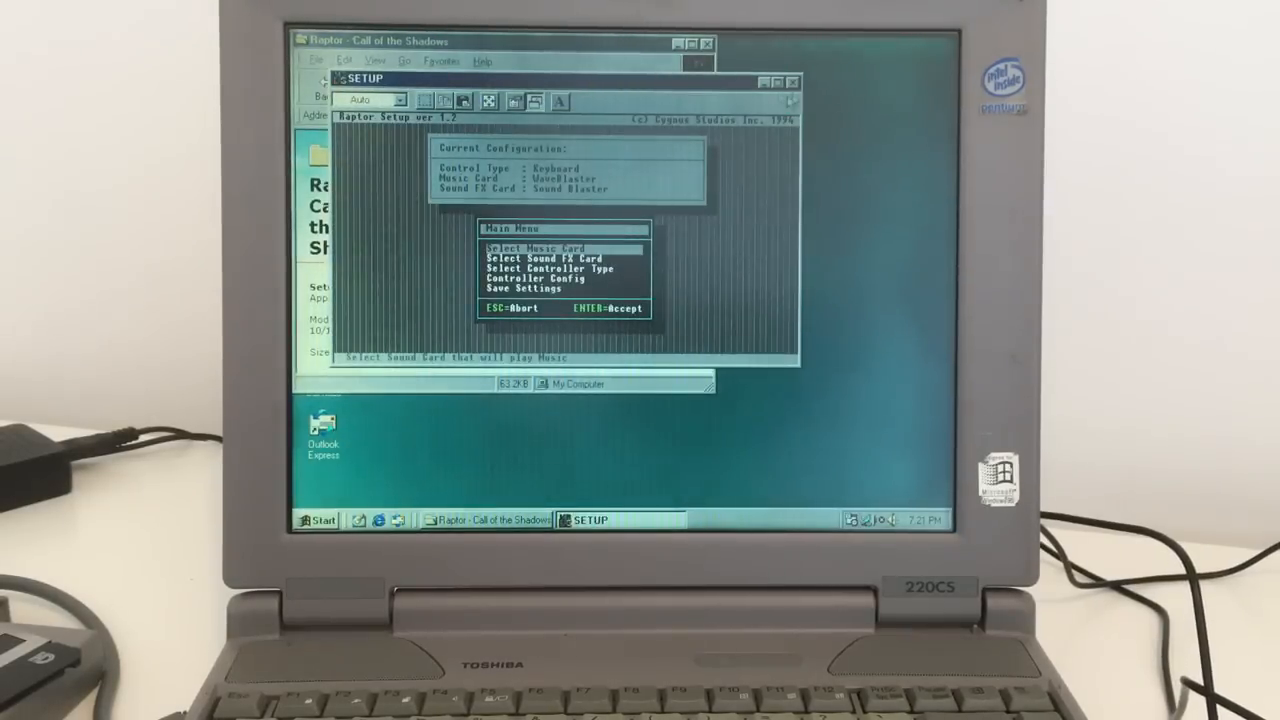
{"action": "left_click", "coordinate": [778, 82]}
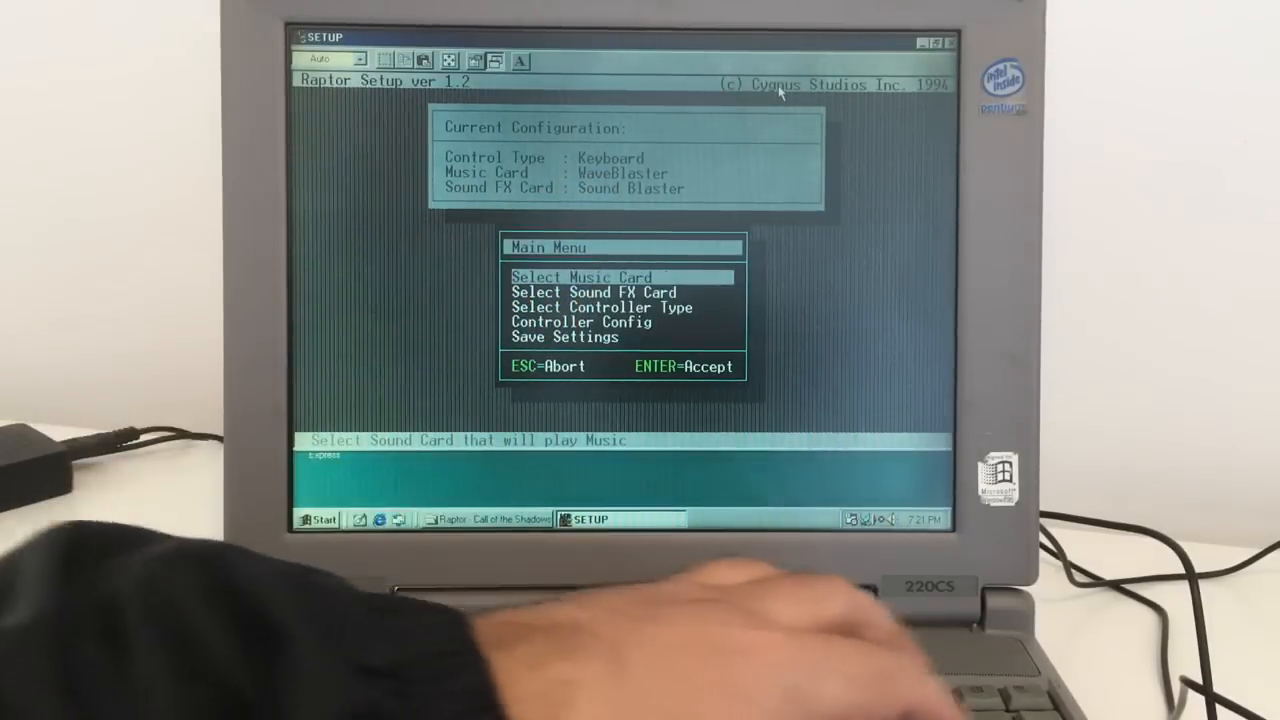
{"action": "left_click", "coordinate": [581, 277]}
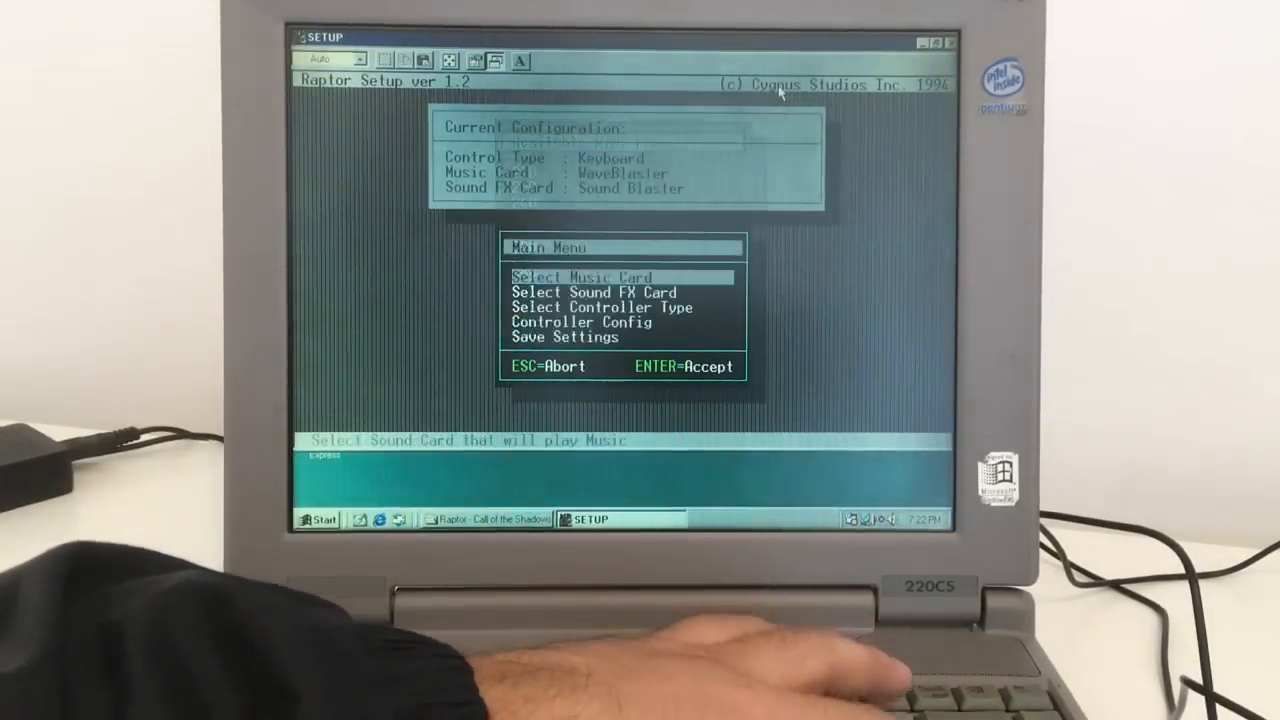
Step: Set the music card to DMA channel 1 and exit Raptor Setup
{"action": "key", "text": "Down"}
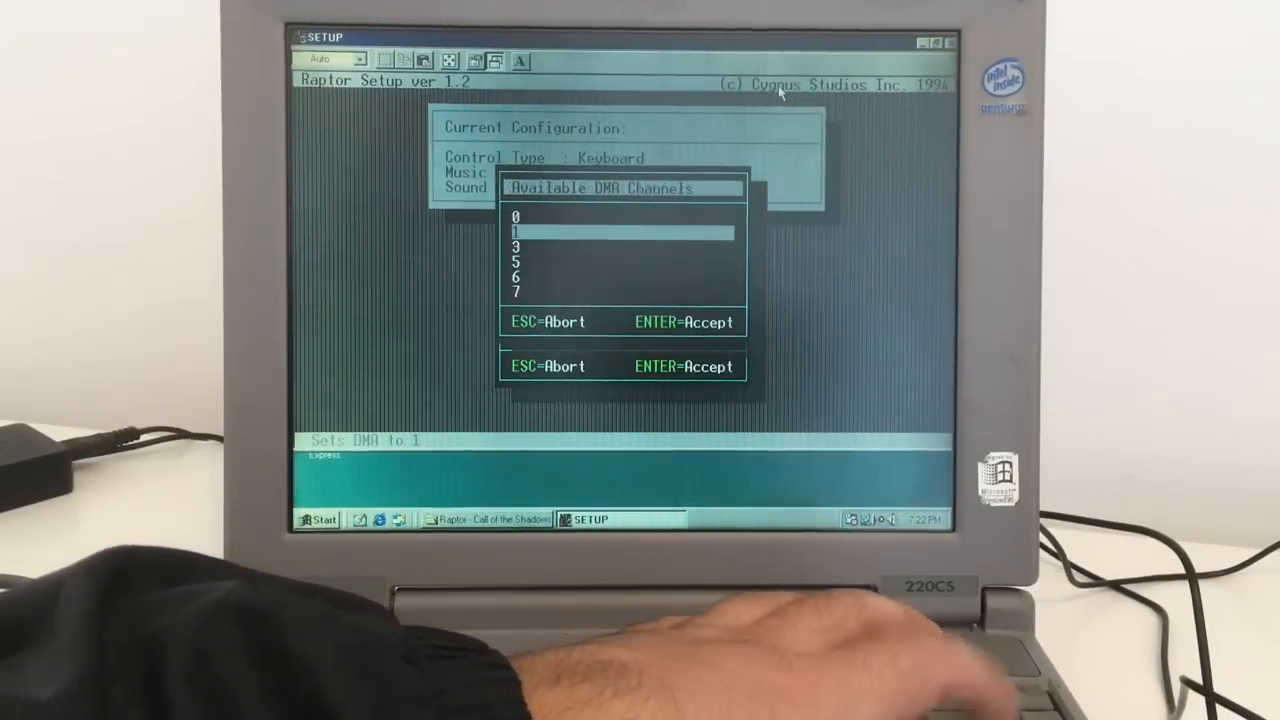
{"action": "key", "text": "enter"}
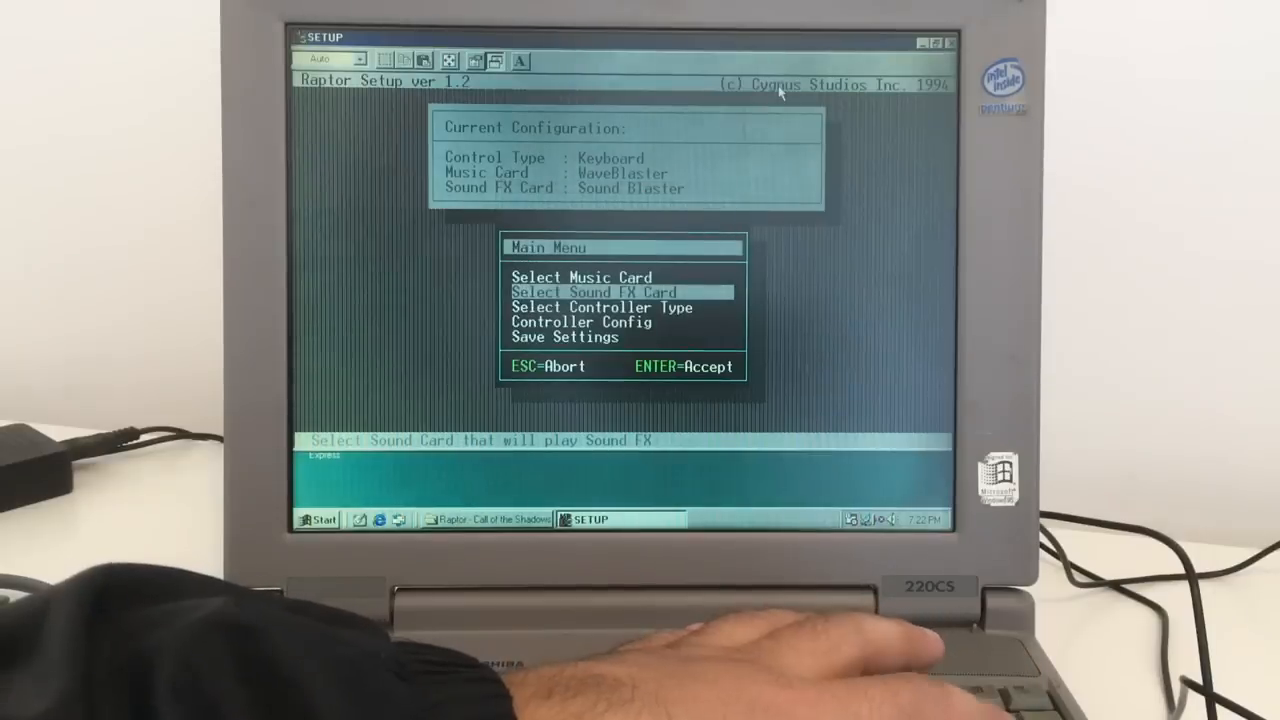
{"action": "key", "text": "down"}
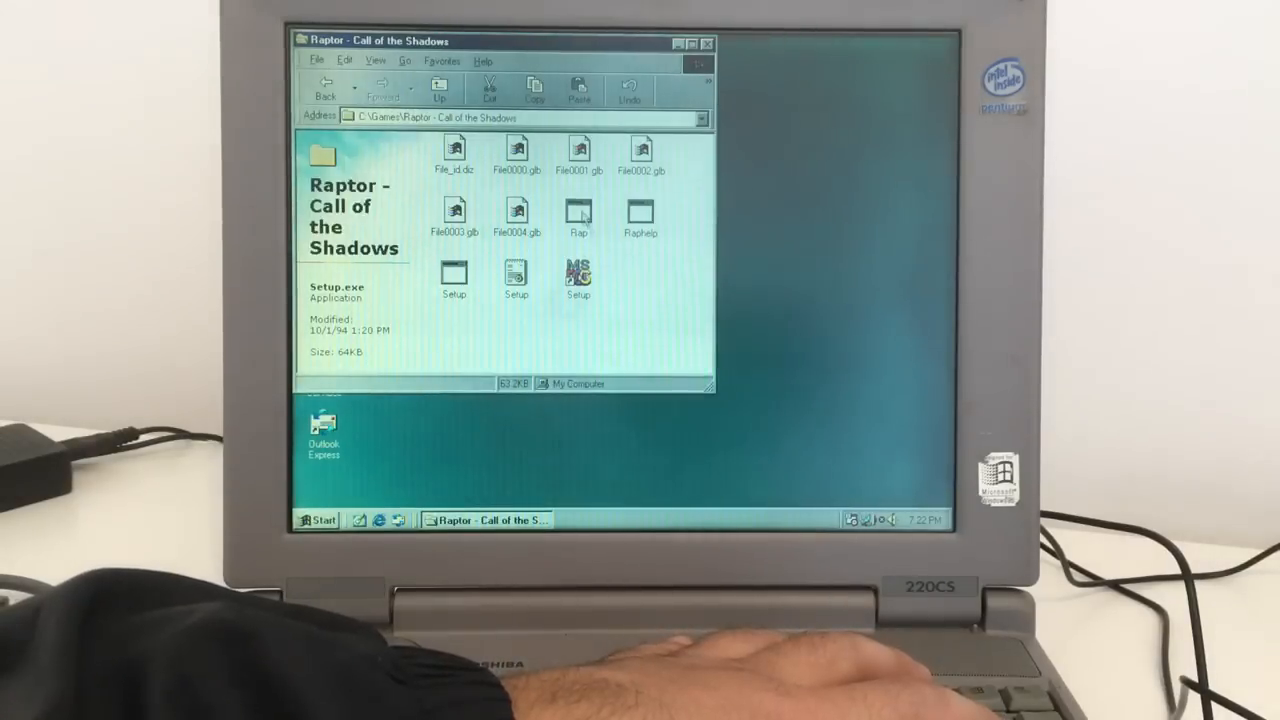
{"action": "double_click", "coordinate": [578, 218]}
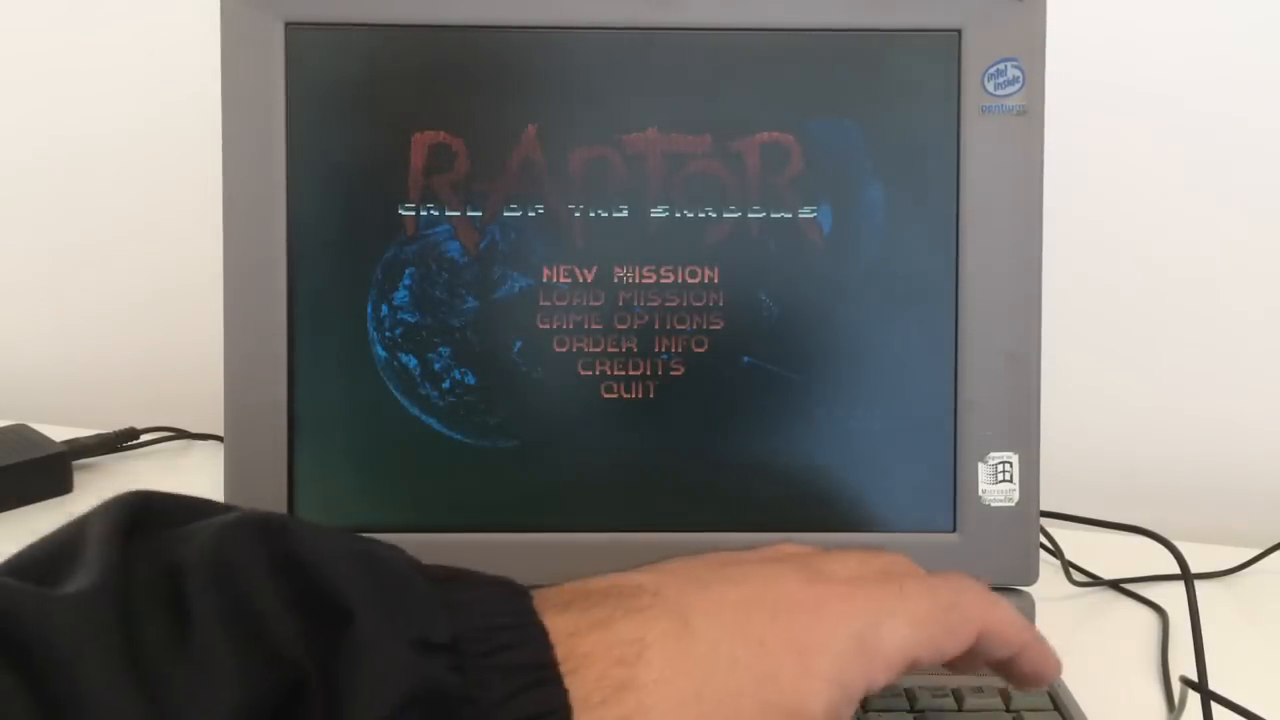
Step: Click past the intro screens until the New Mission, Load Mission, Game Options menu appears
{"action": "left_click", "coordinate": [631, 273]}
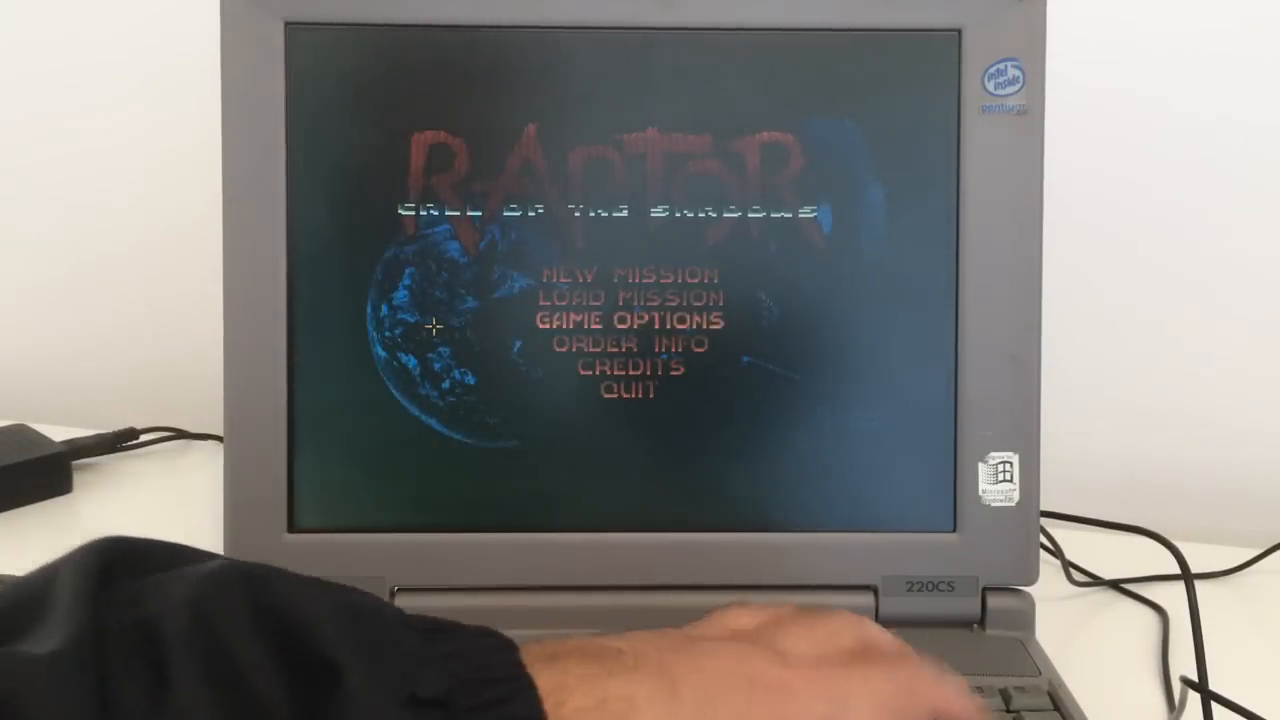
{"action": "left_click", "coordinate": [633, 318]}
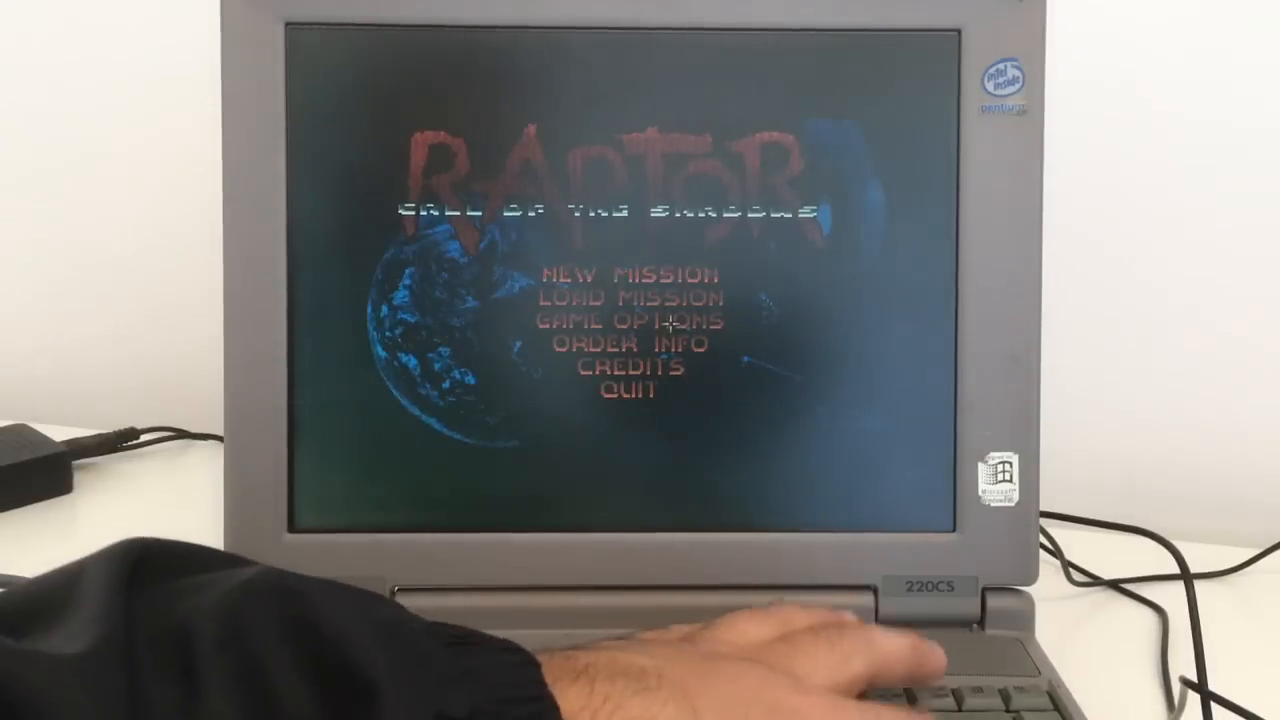
Step: Choose New Mission and enter the pilot name RETROCEN in the ID form's Name field
{"action": "left_click", "coordinate": [627, 272]}
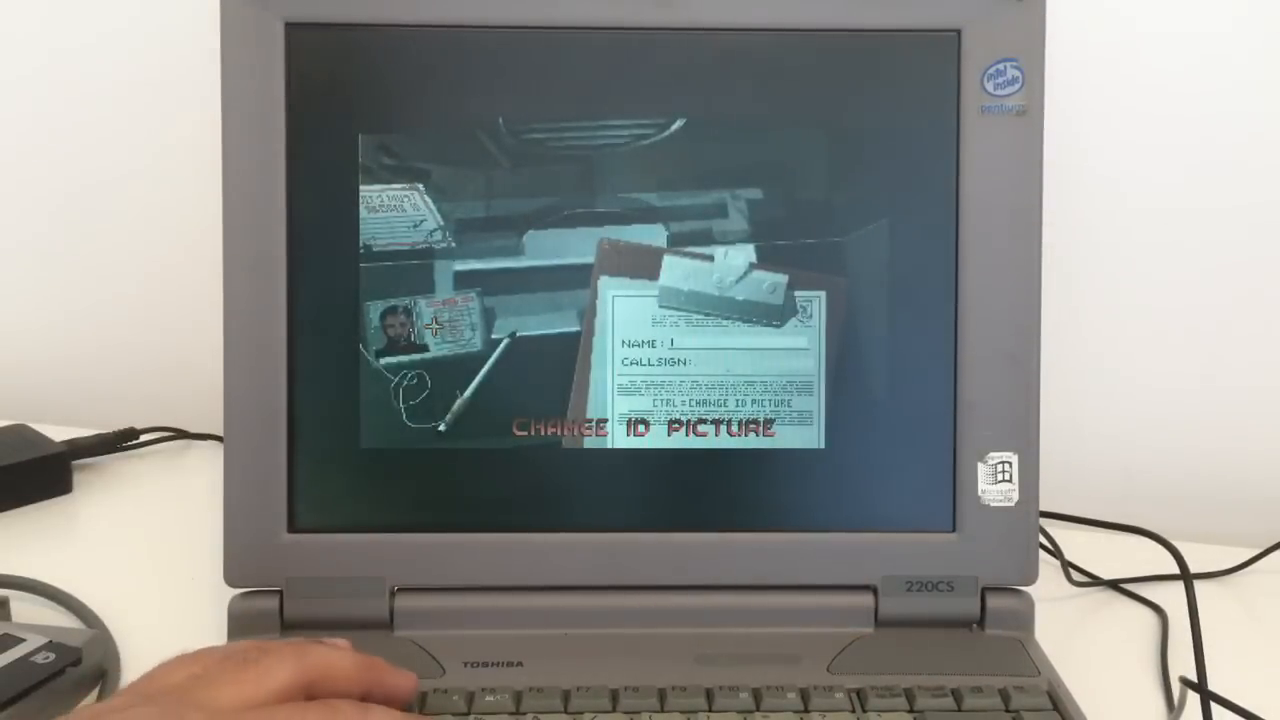
{"action": "type", "text": "R1"}
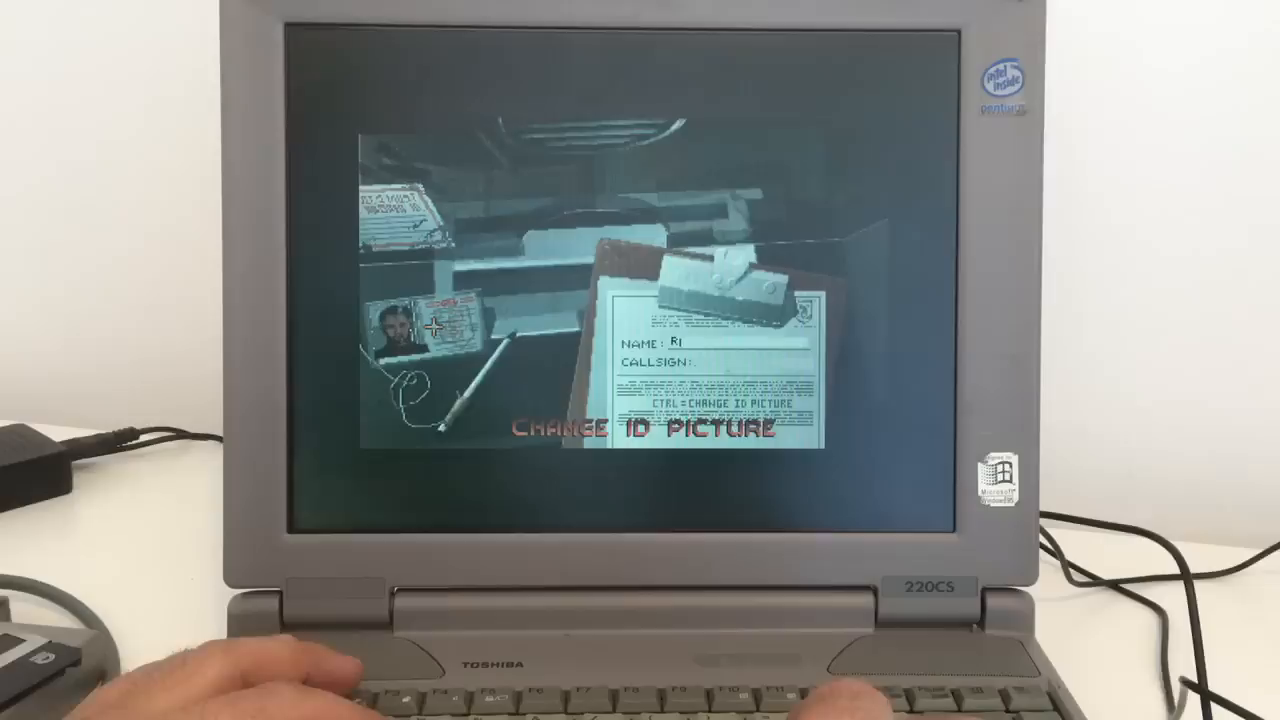
{"action": "type", "text": "ET"}
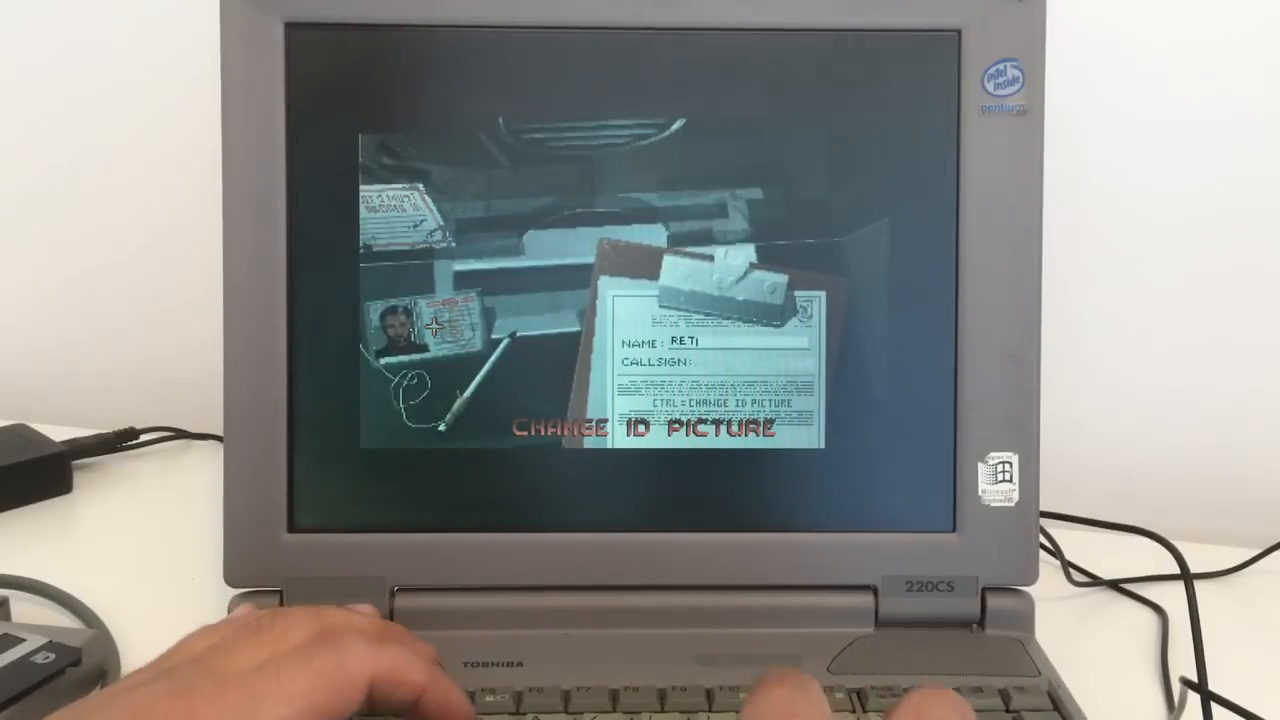
{"action": "type", "text": "ROCEN"}
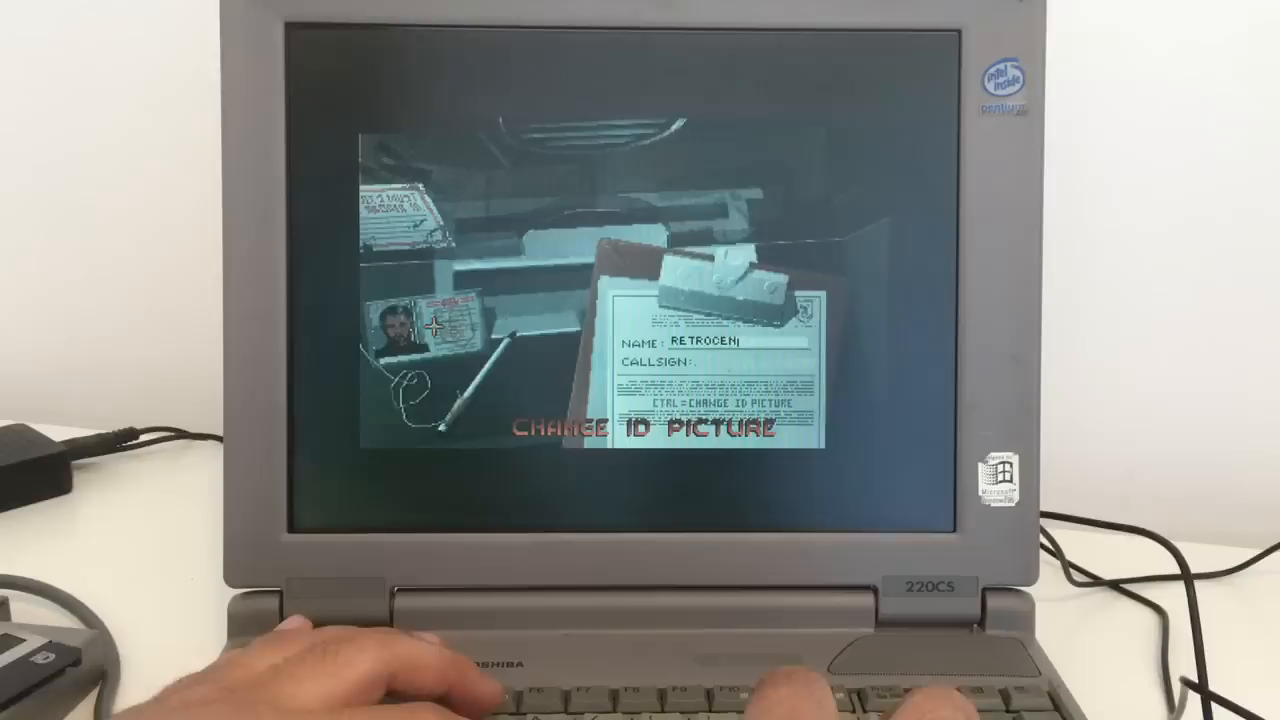